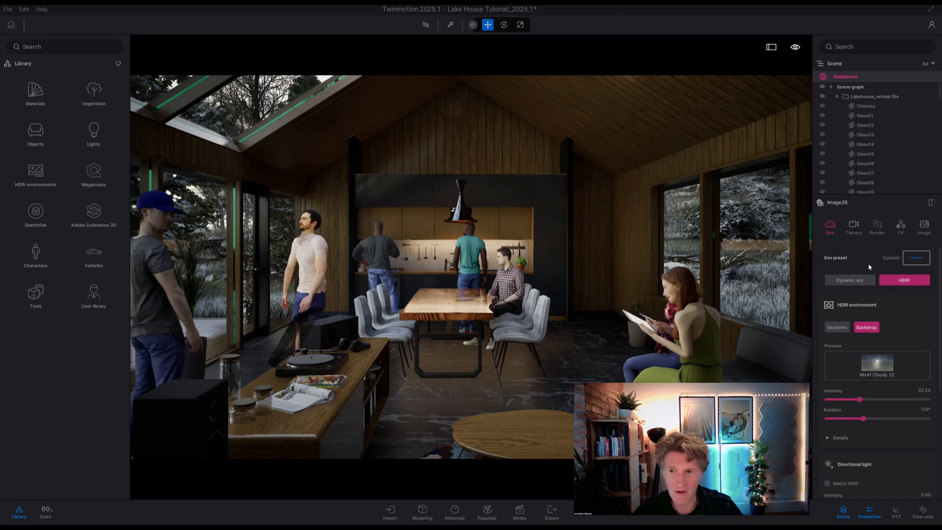
Switch the environment to Dynamic sky and apply a golden-hour preset after trying sunny ones.
left_click(849, 279)
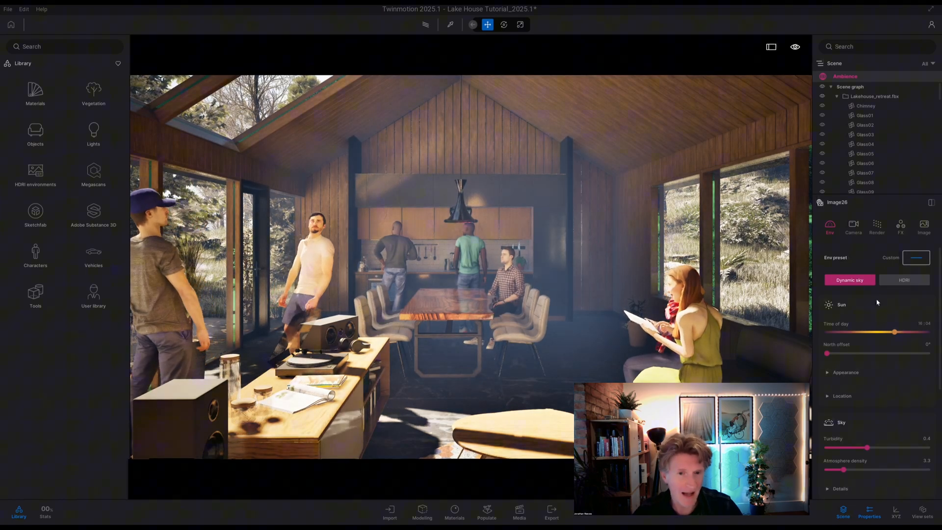
left_click(916, 257)
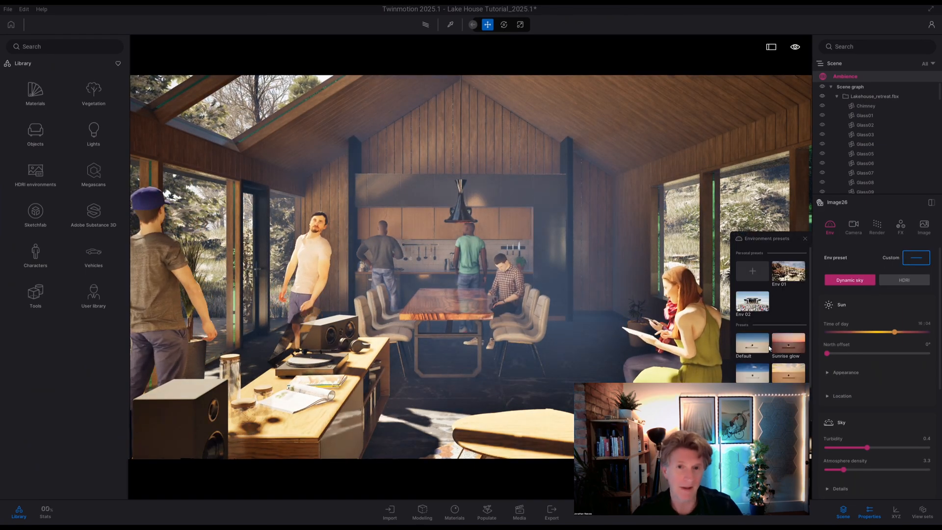
left_click(751, 373)
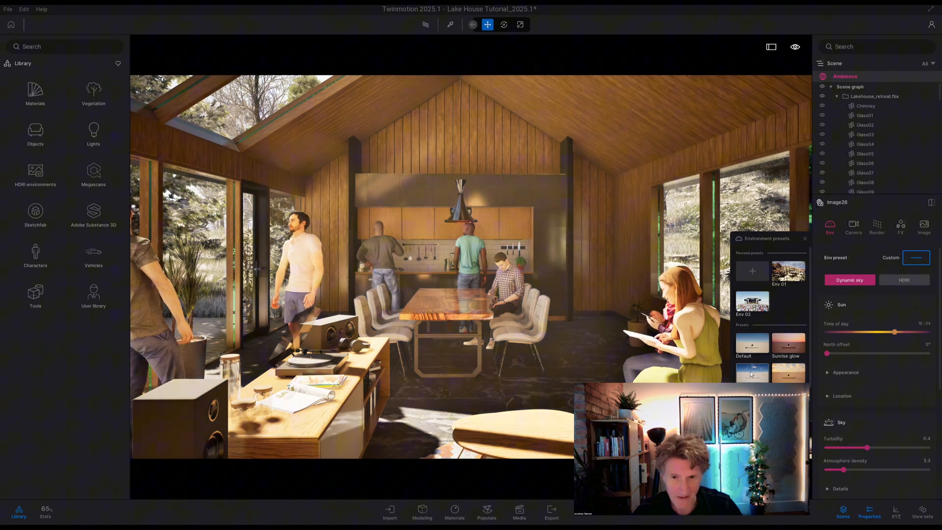
left_click(751, 373)
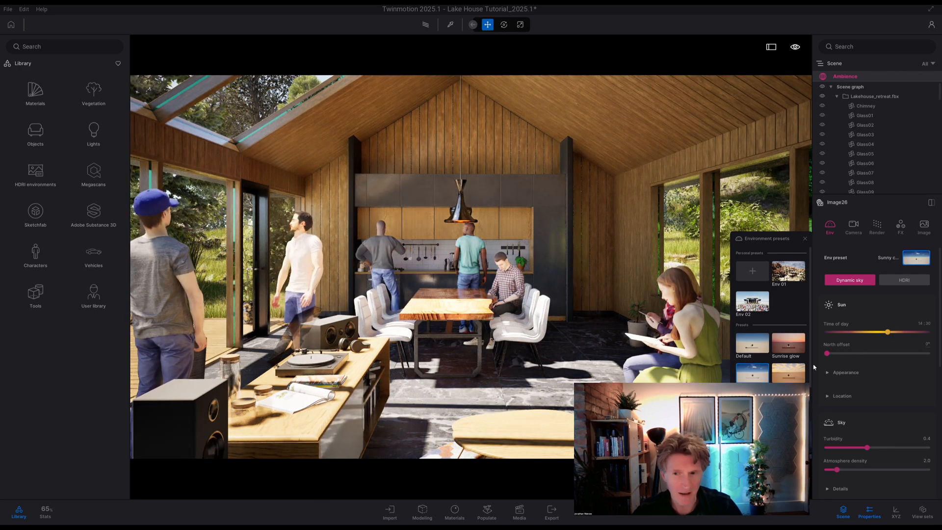
left_click(788, 373)
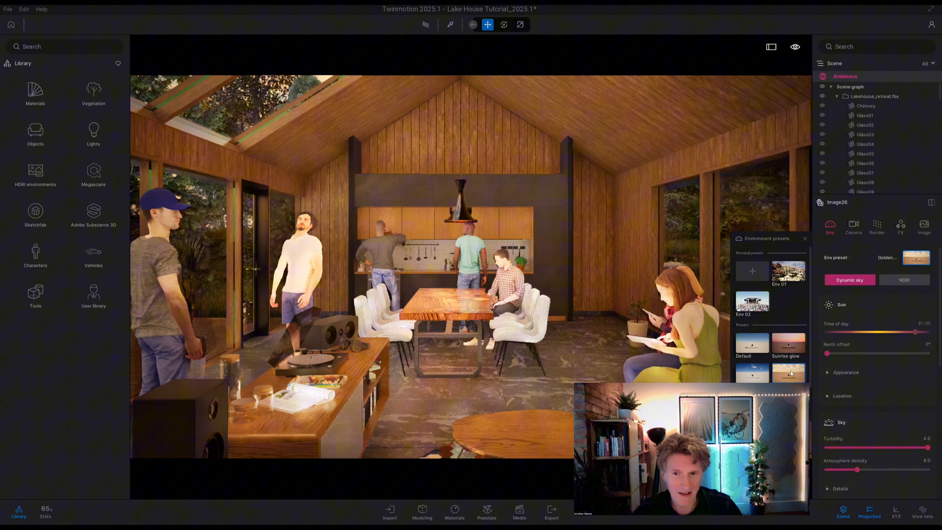
Set the time of day to about 18:10 for warm early-evening sun and close the presets list.
left_click_drag(913, 332, 892, 331)
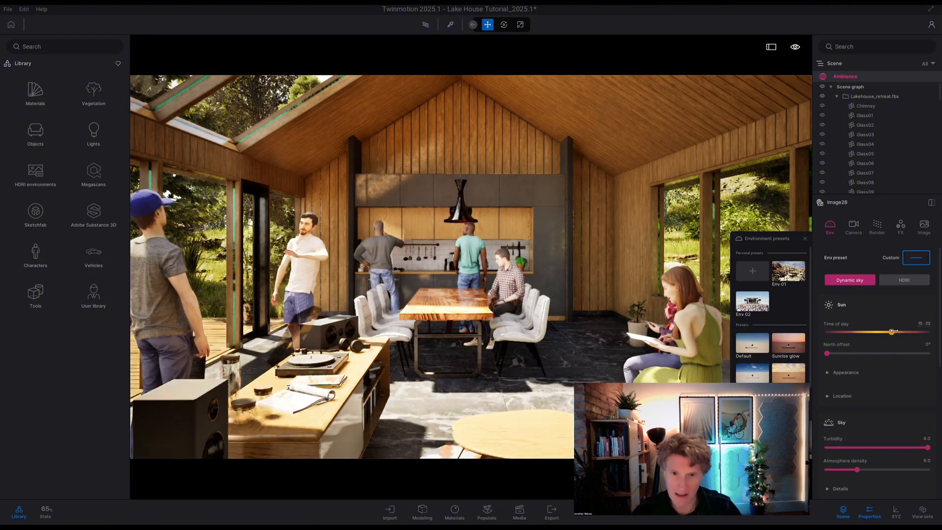
left_click_drag(892, 331, 905, 331)
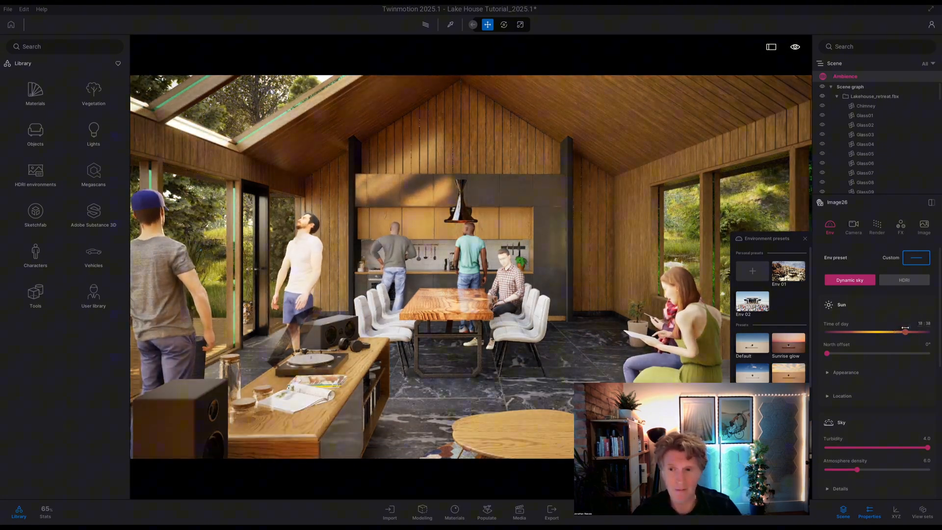
left_click_drag(906, 331, 922, 331)
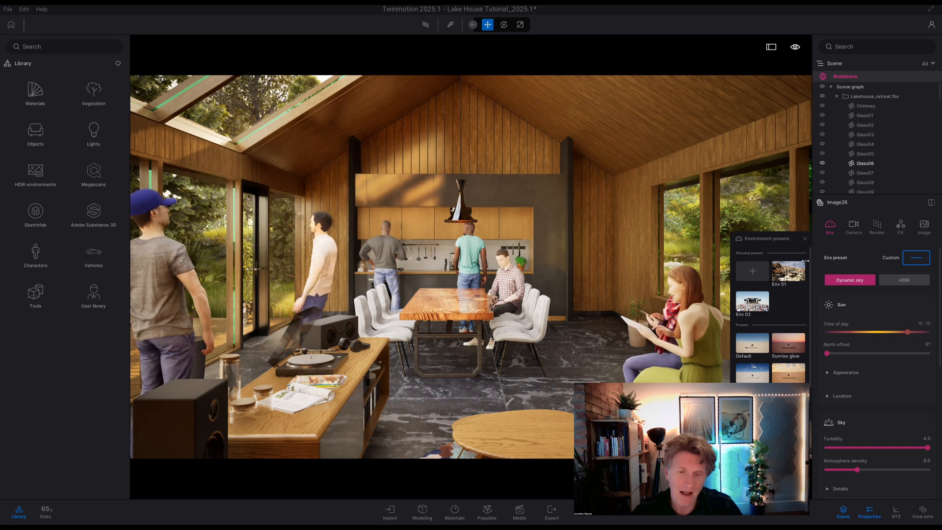
left_click(804, 238)
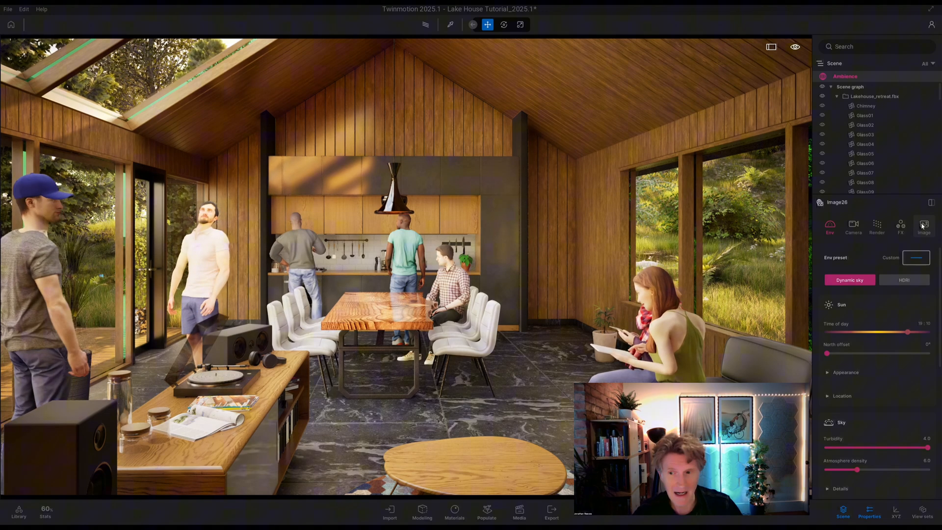
Switch to the Image29 living-area view and select the Tiles001 floor.
left_click(925, 227)
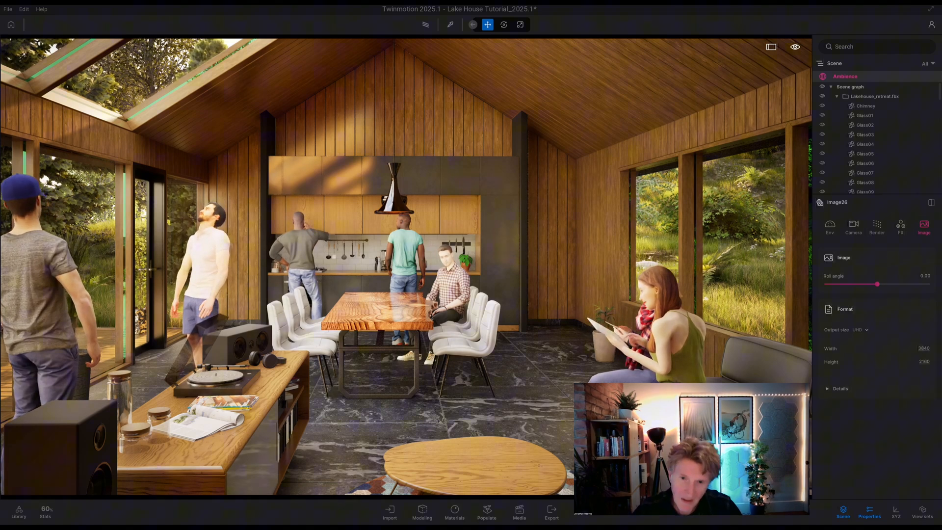
left_click(853, 227)
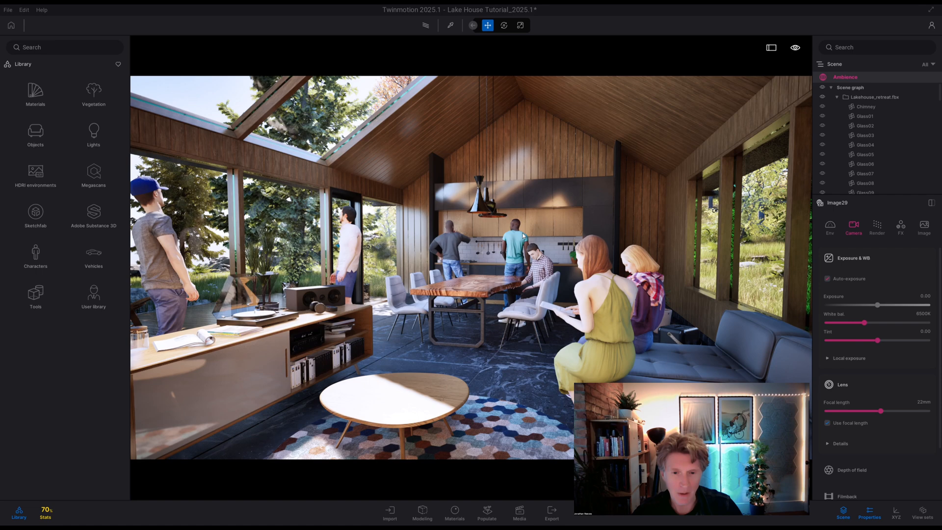
left_click(863, 144)
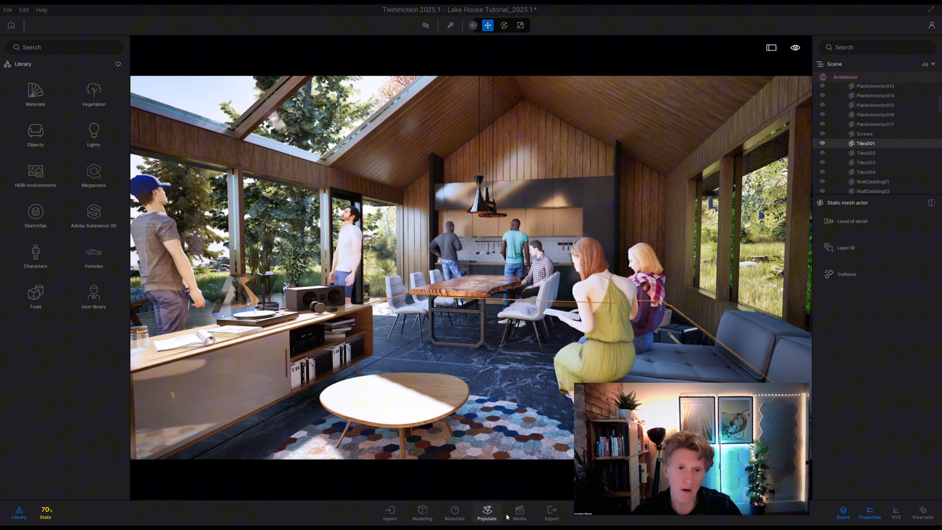
Create a Material switch configuration (Configuration1) with State1 and a 2D layer trigger.
left_click(519, 513)
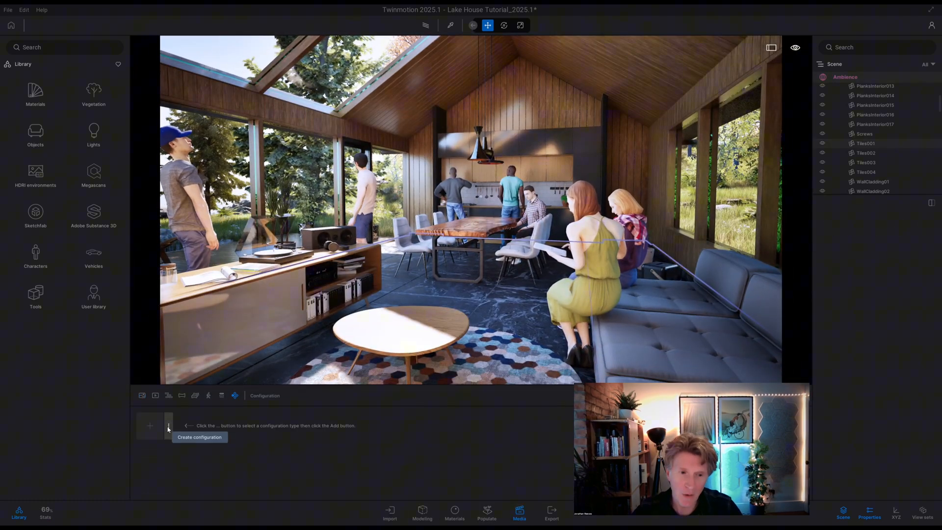
left_click(167, 425)
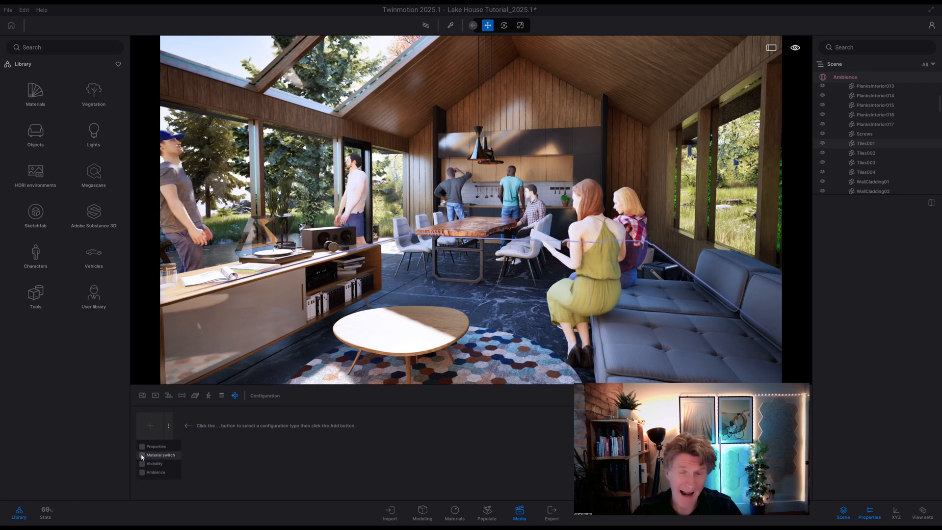
left_click(160, 454)
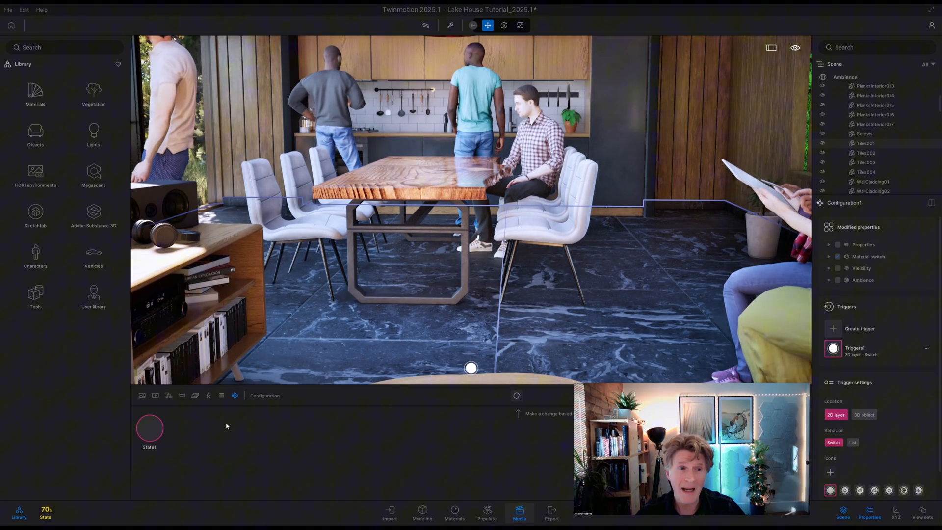
Apply wood plank and herringbone floors from the Wood library to new states and adjust roughness.
left_click(35, 95)
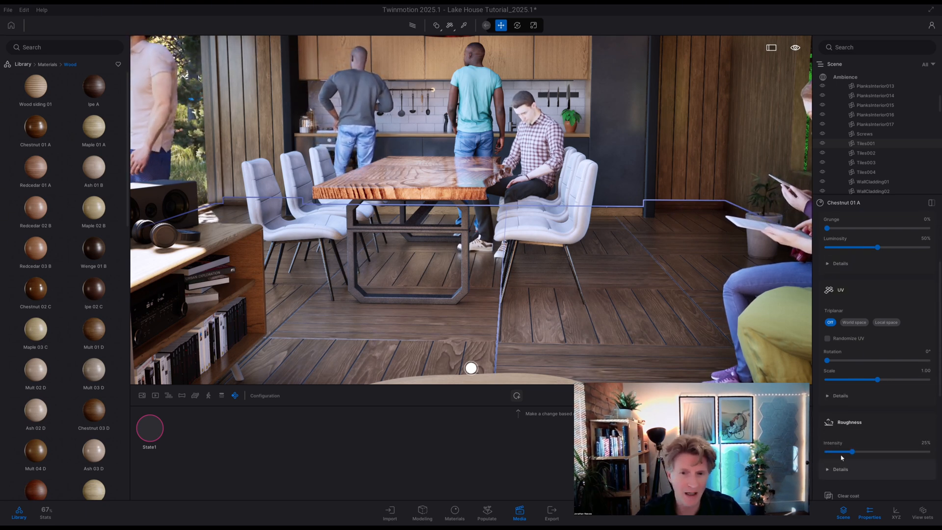
left_click_drag(847, 452, 830, 451)
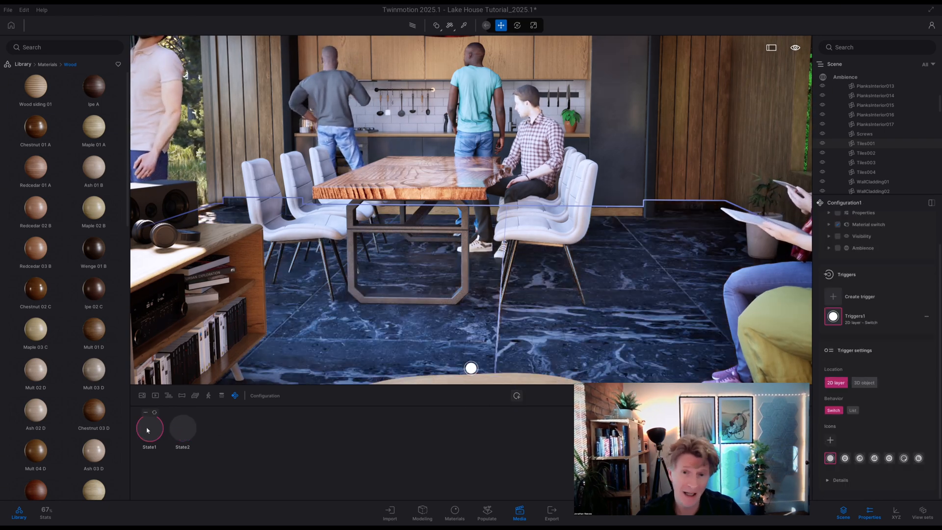
left_click(182, 427)
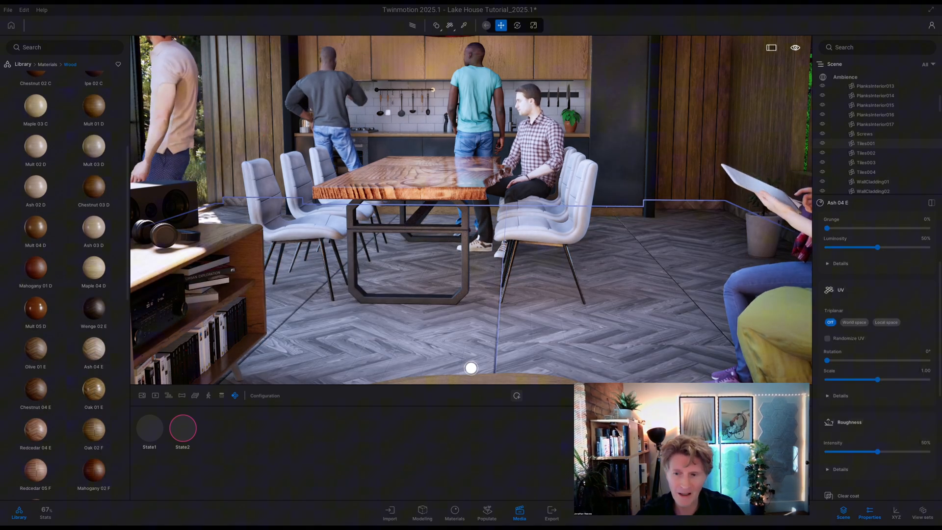
left_click_drag(877, 451, 835, 452)
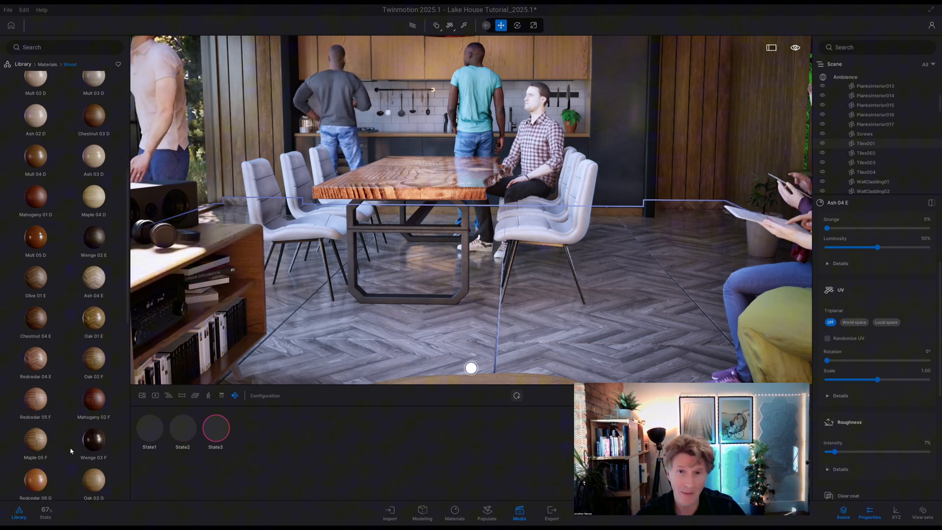
scroll("down", 3)
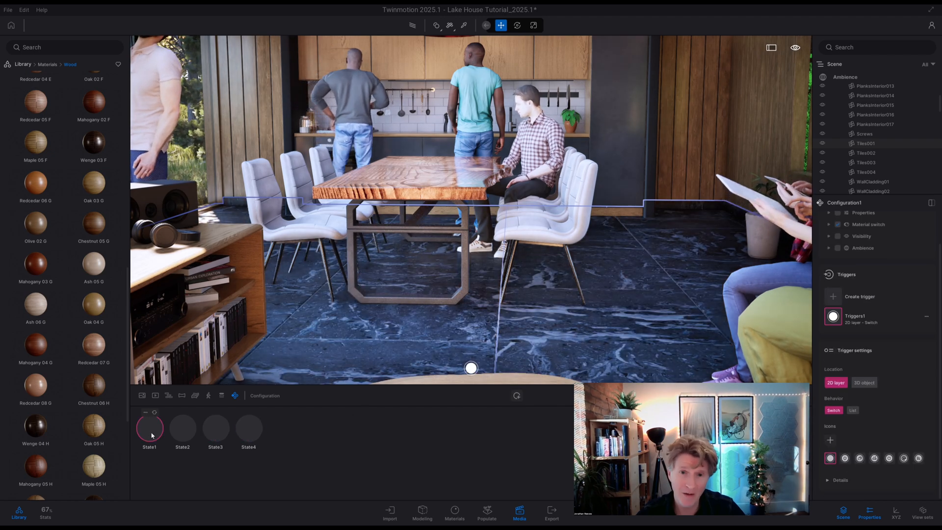
Preview the second and third floor states on the scene.
left_click(182, 427)
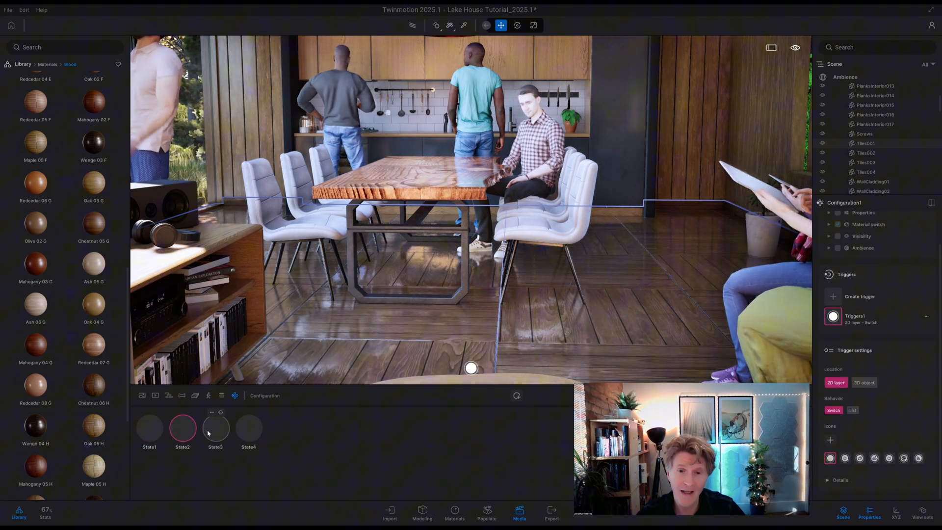
left_click(248, 426)
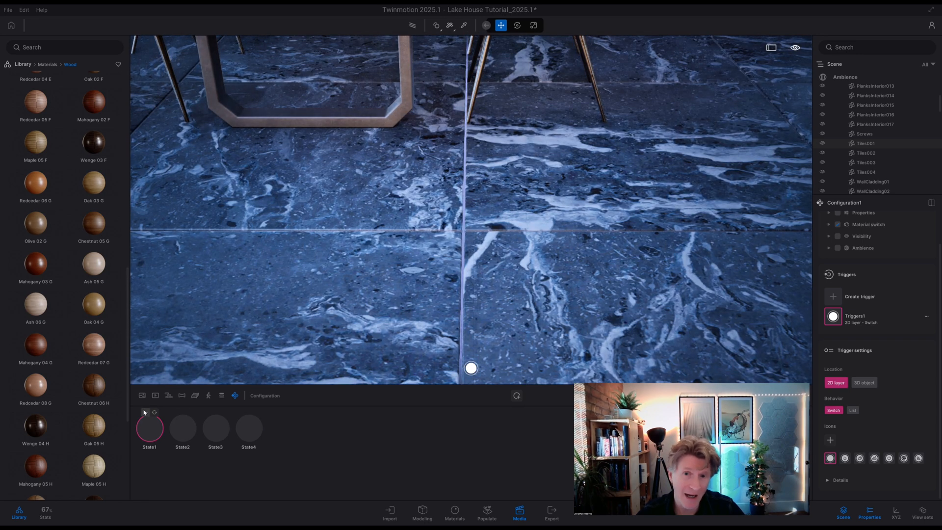
Capture preview thumbnails for the marble state and the wood floor states.
right_click(149, 426)
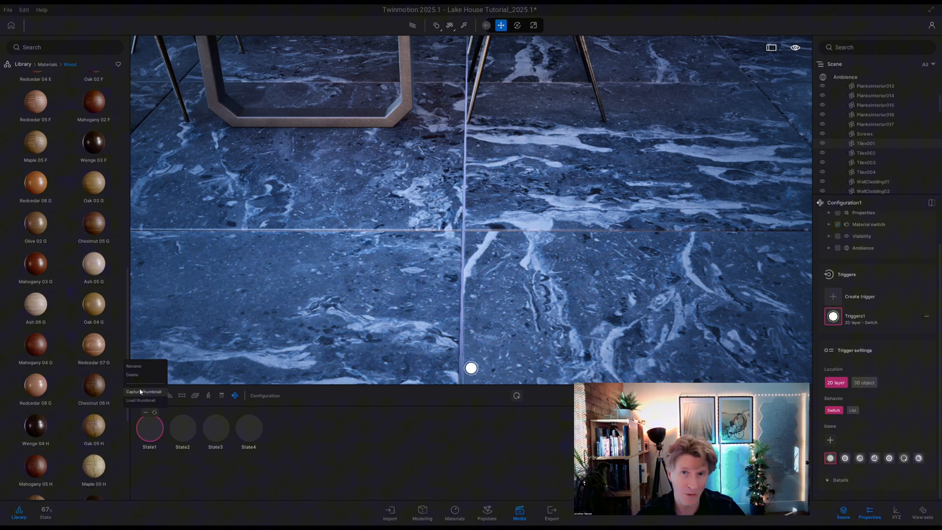
left_click(146, 391)
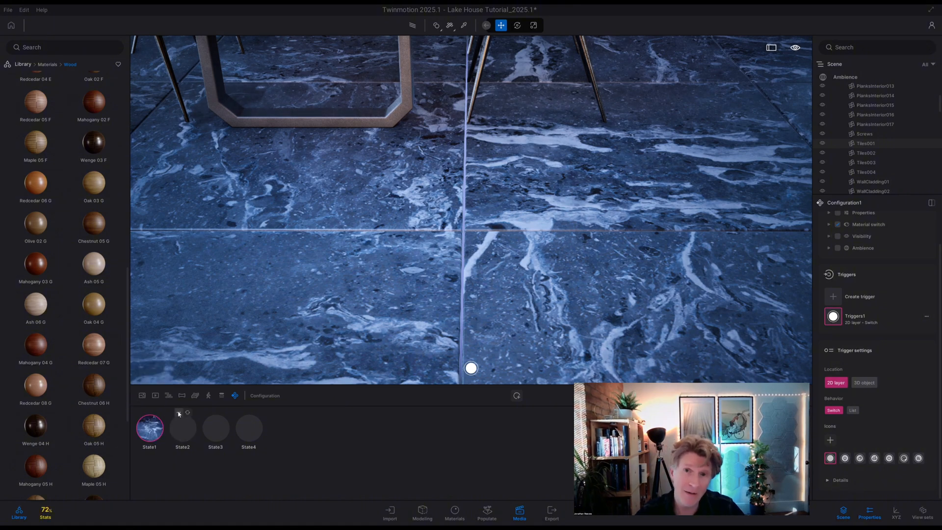
left_click(182, 427)
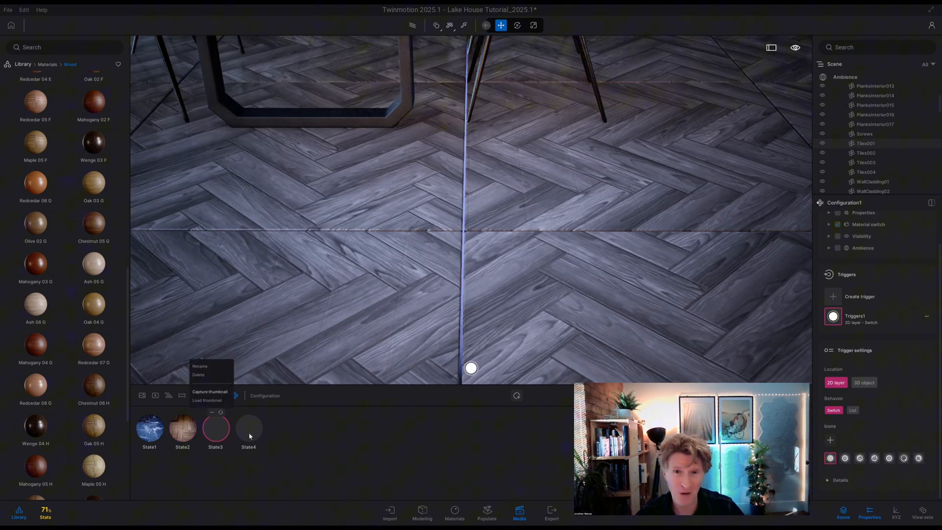
left_click(248, 428)
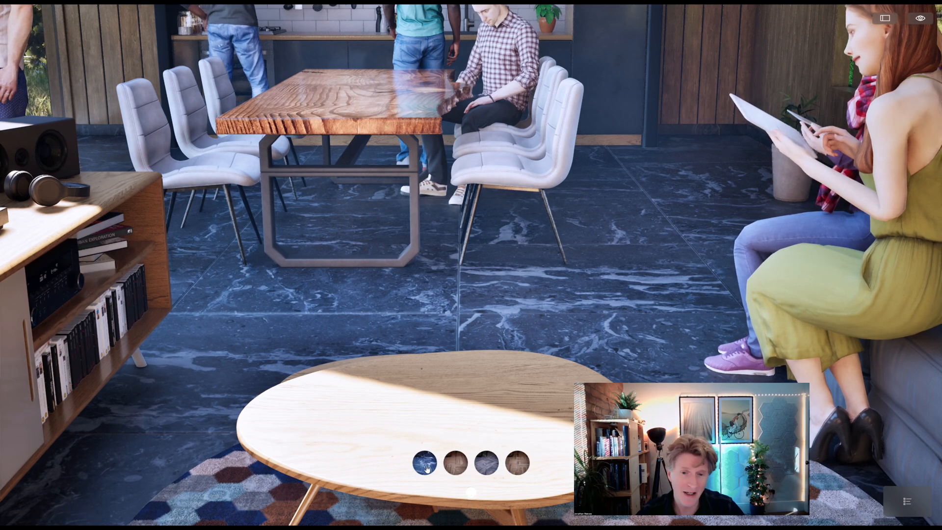
Switch the floor finish from the full-screen configuration buttons.
left_click(453, 462)
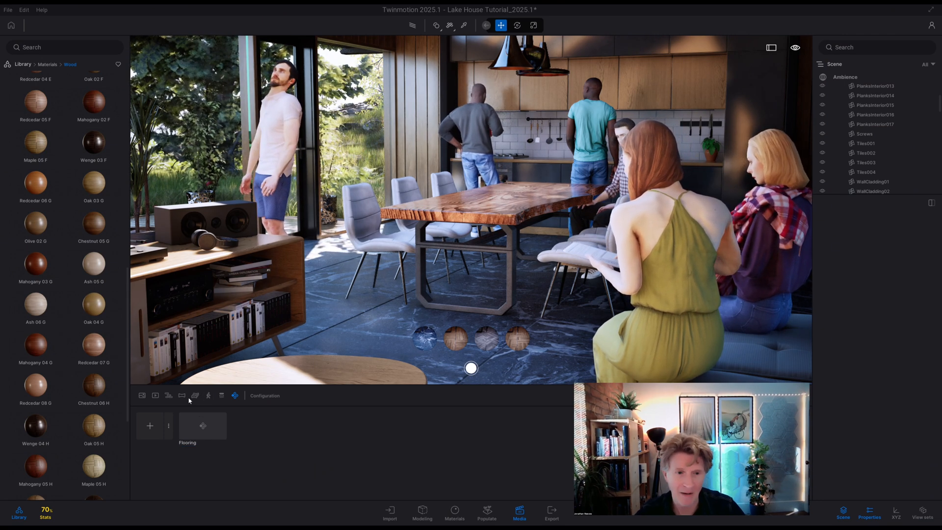
Create a second configuration with a first state aimed at the dining table and chairs.
left_click(169, 425)
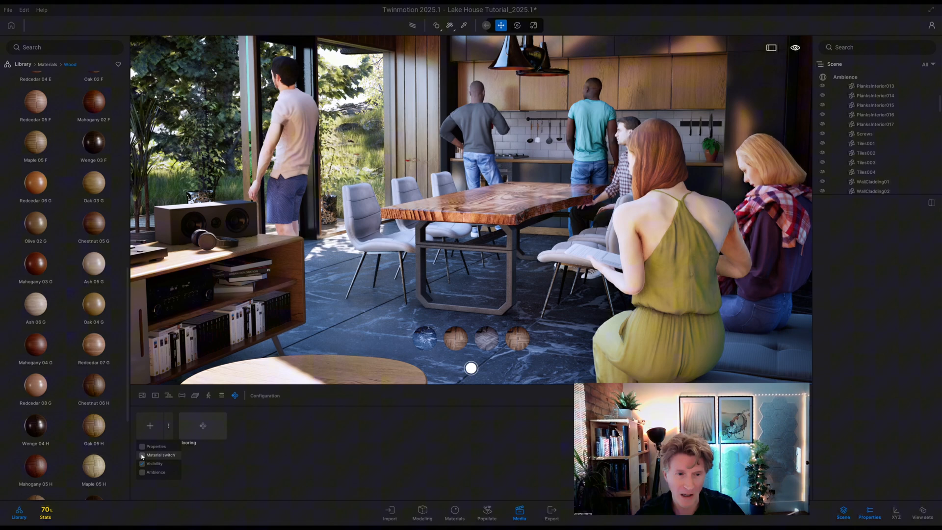
mouse_move(149, 425)
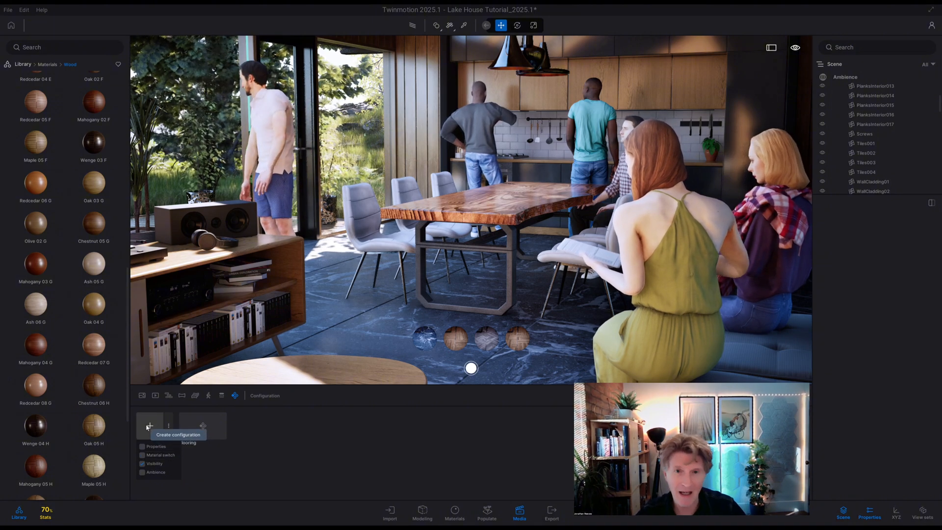
left_click(149, 425)
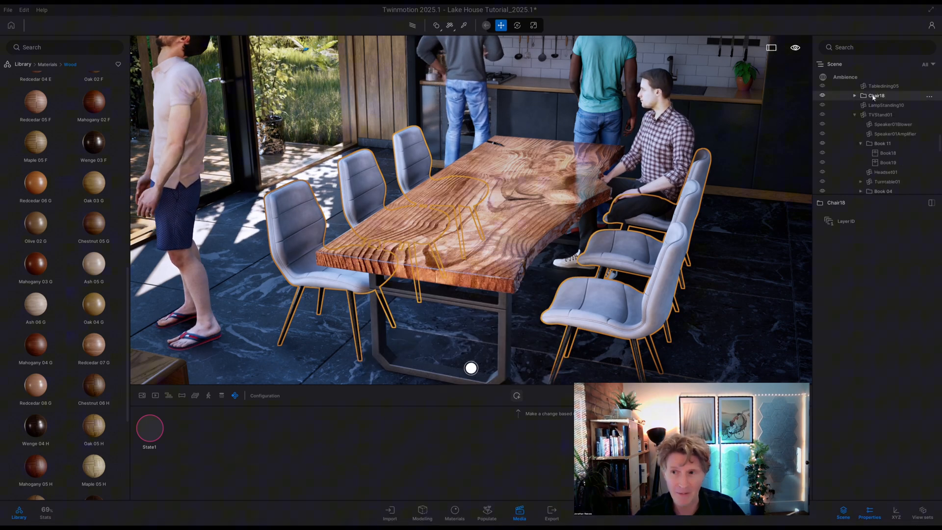
Paste the dining chairs as an instance and file them under the Chair18 group in the outliner.
key("Win+V")
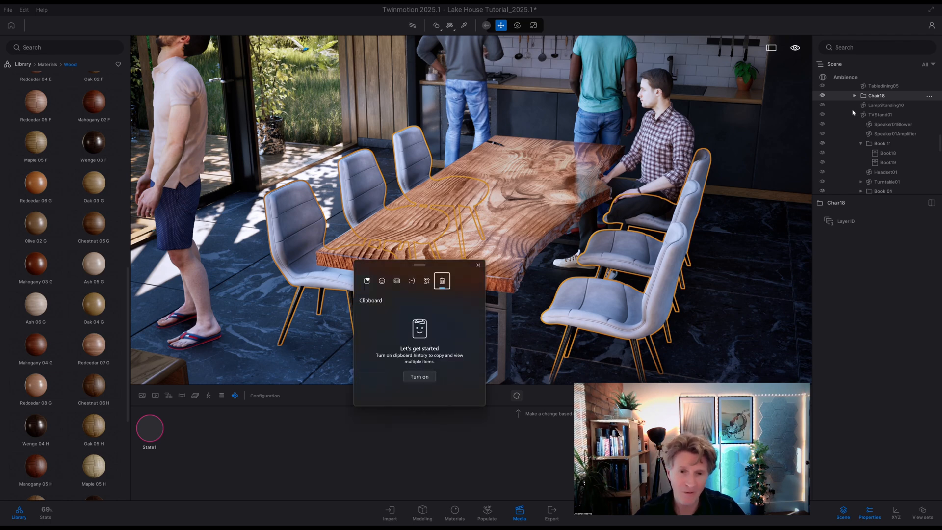
left_click(478, 266)
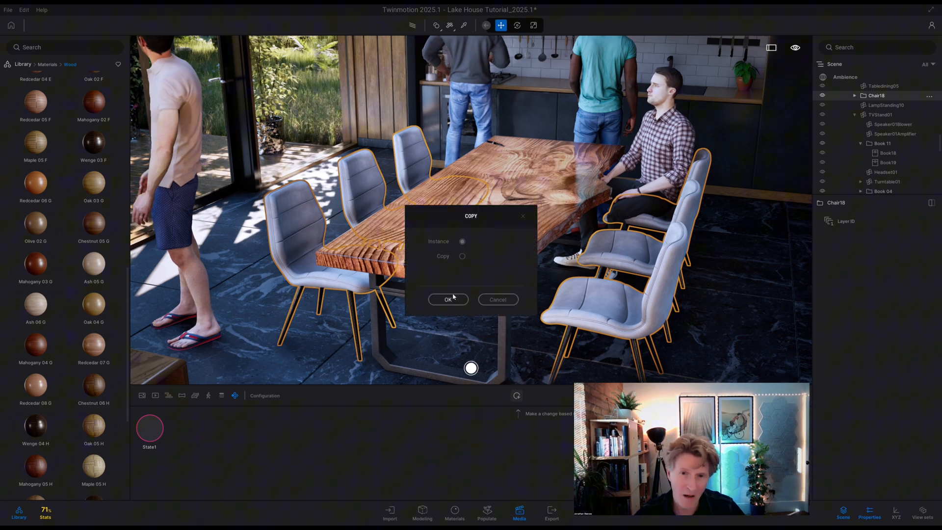
left_click(447, 299)
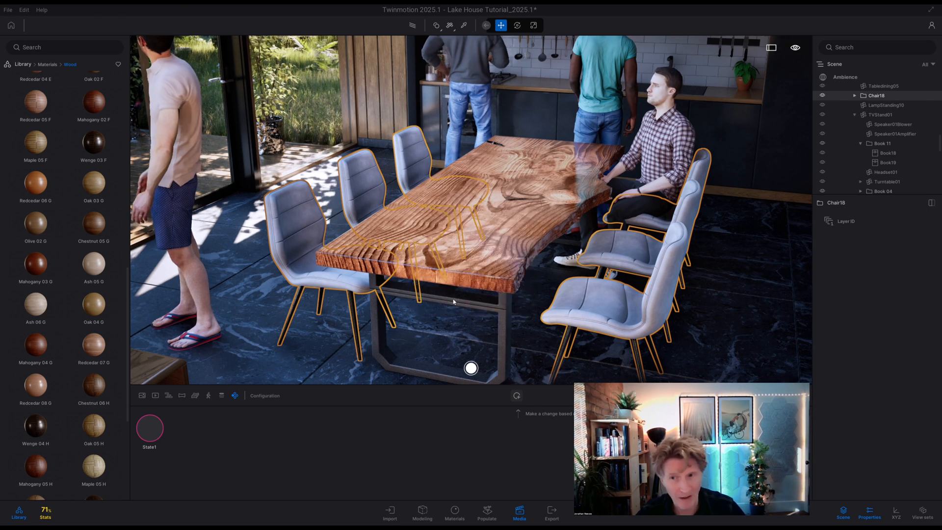
scroll("down", 3)
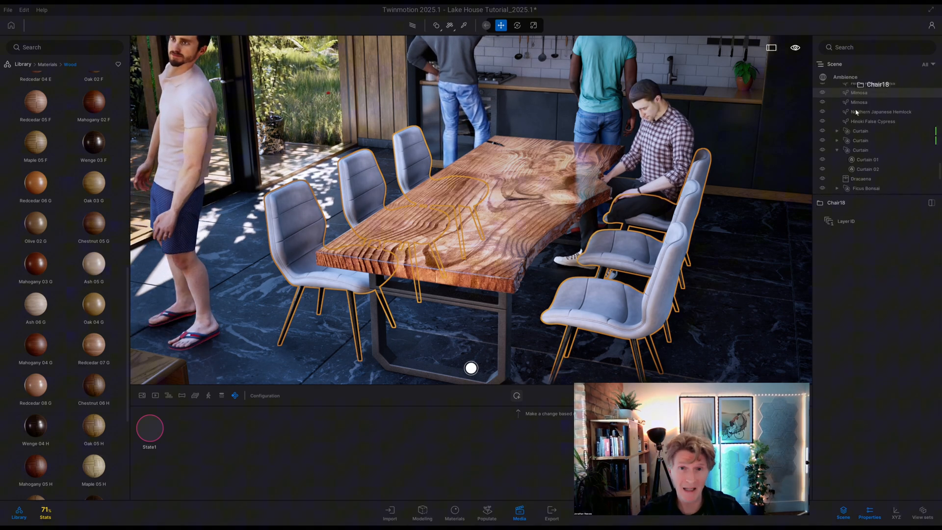
left_click(842, 84)
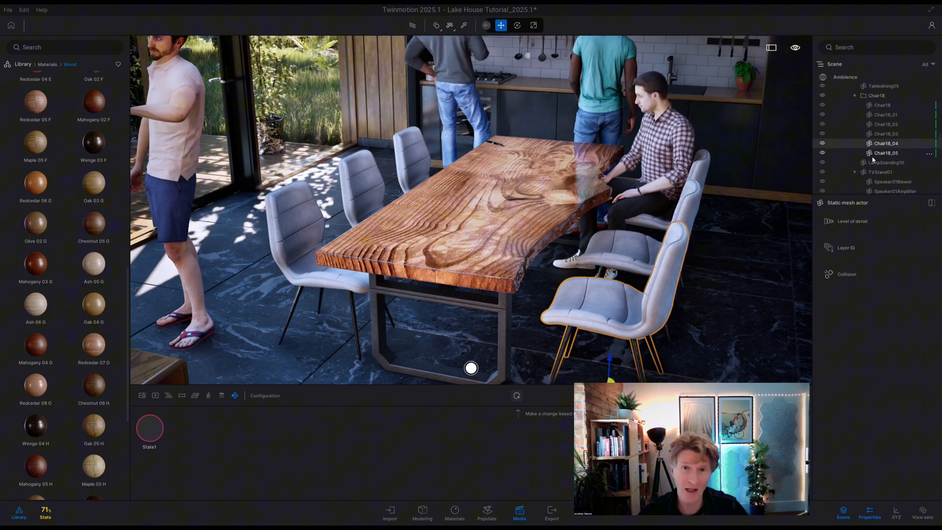
left_click(876, 105)
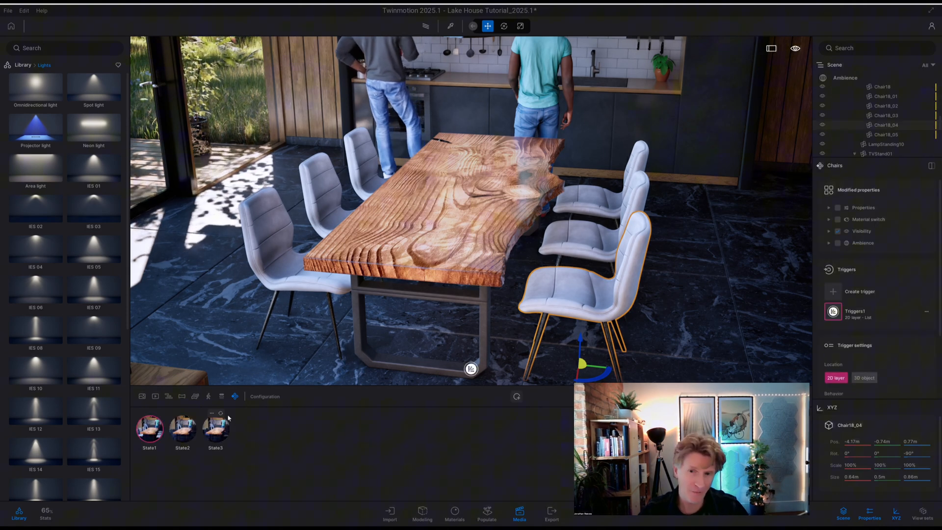
Test the Chairs states, switching to wire-frame metal chairs and another style.
left_click(183, 426)
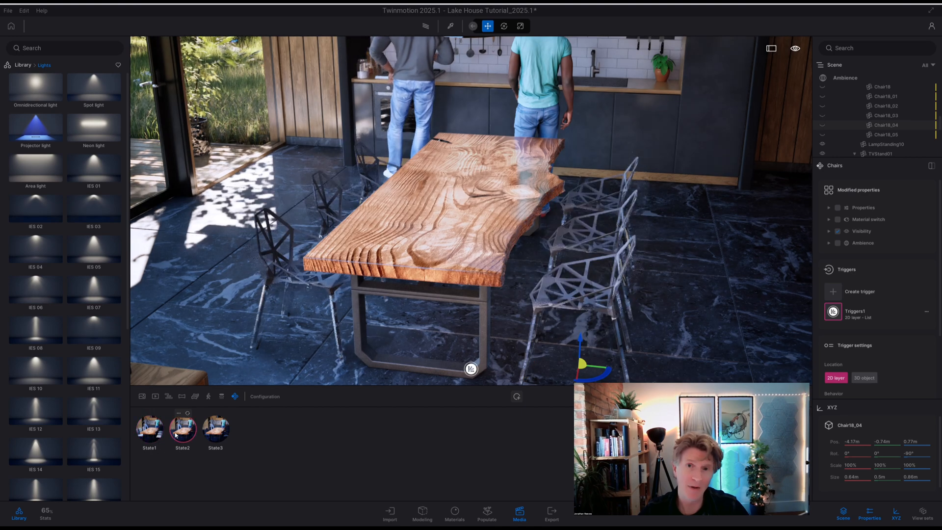
left_click(215, 428)
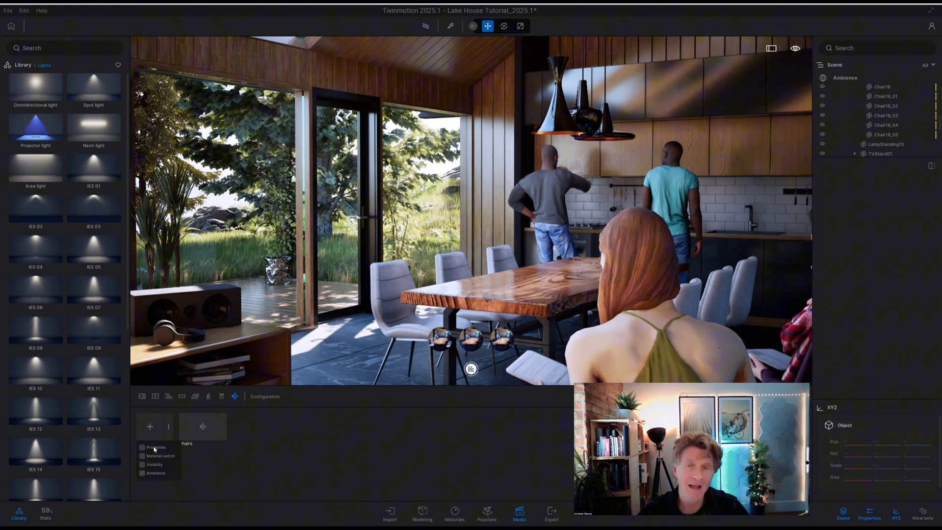
Create an Ambience configuration and give its first state the Golden hour environment.
left_click(149, 427)
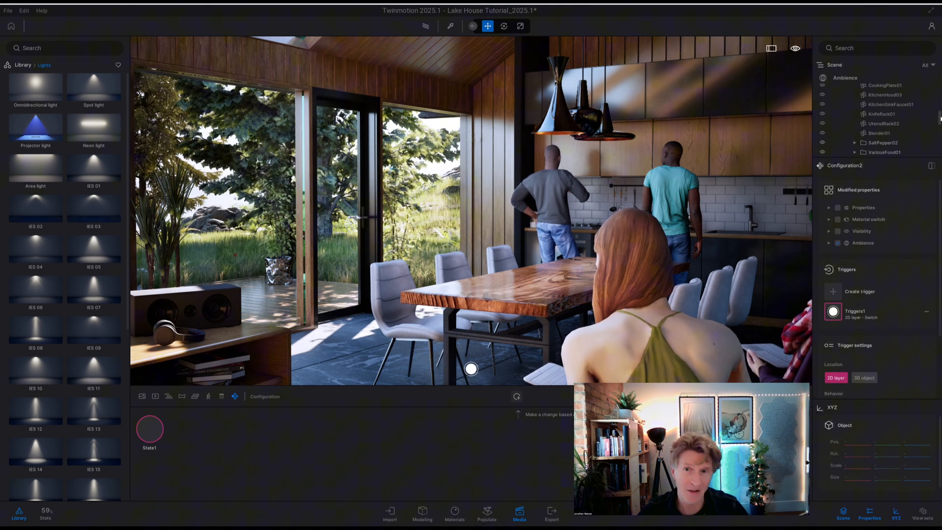
left_click(845, 77)
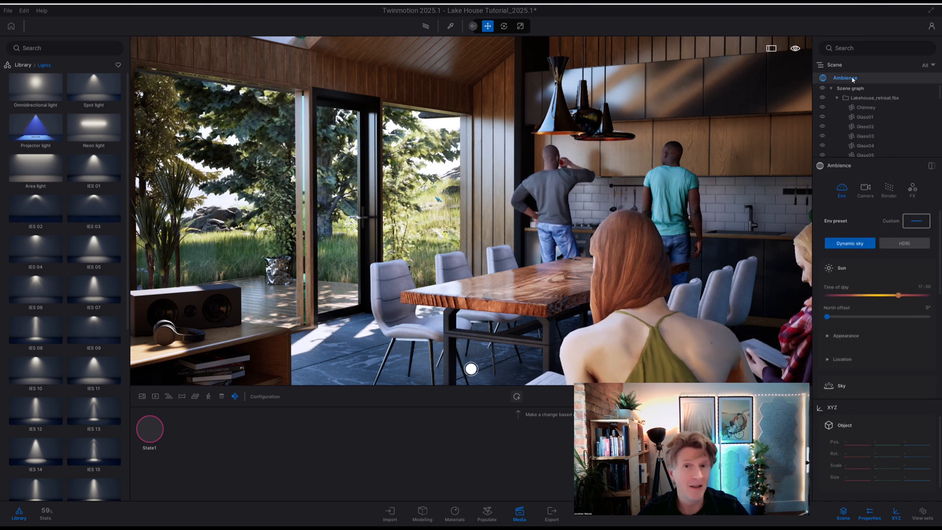
left_click(915, 221)
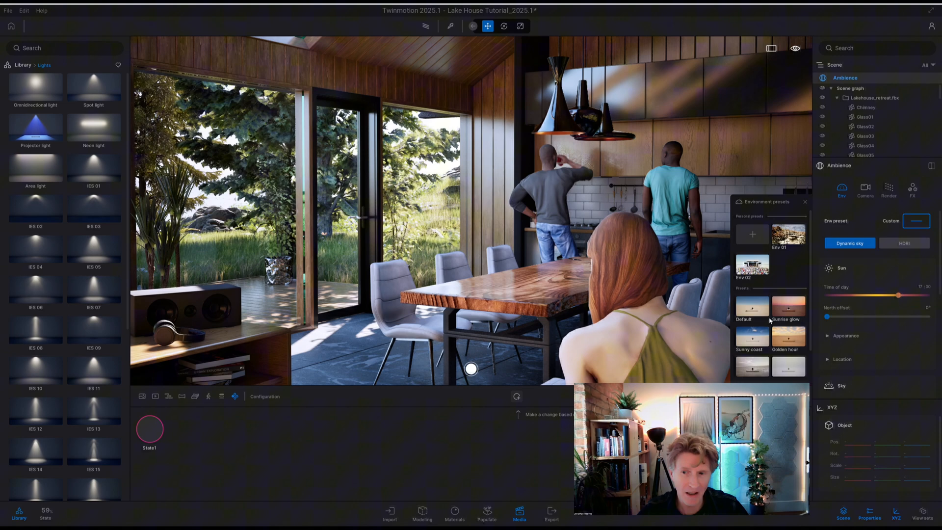
left_click(787, 337)
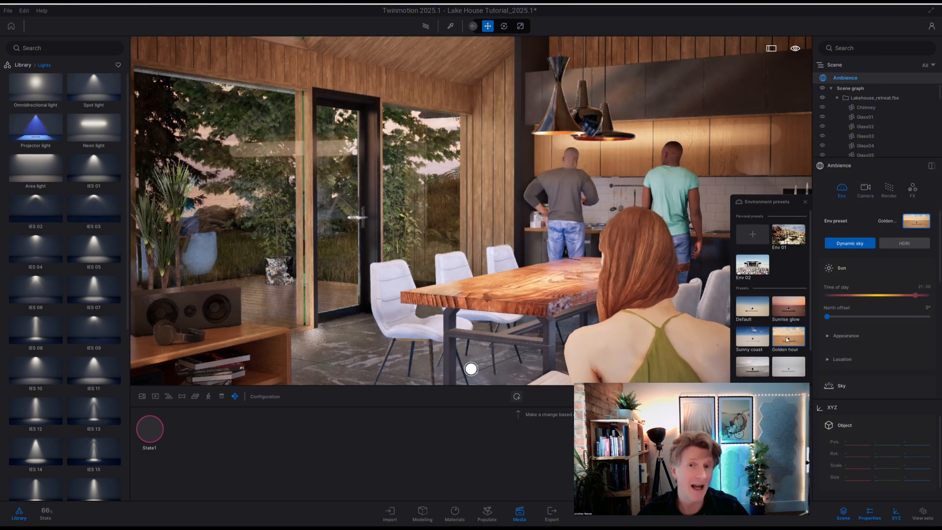
Add further ambience states, moving the time of day to a rainy night for the fourth.
left_click(516, 395)
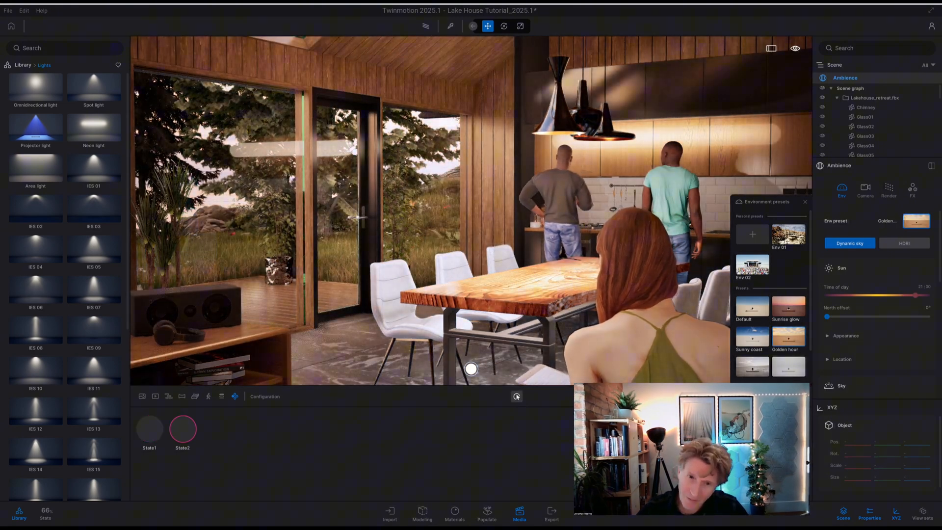
left_click(752, 366)
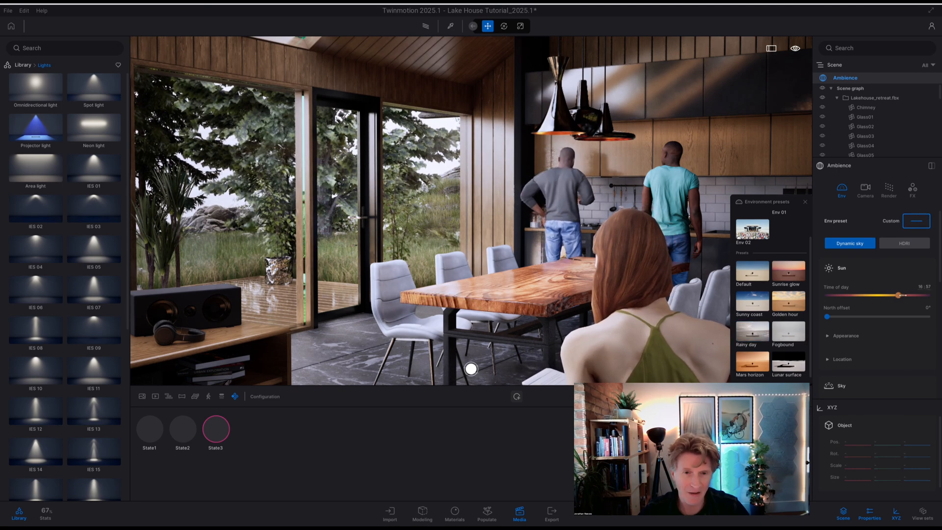
left_click_drag(898, 295, 921, 296)
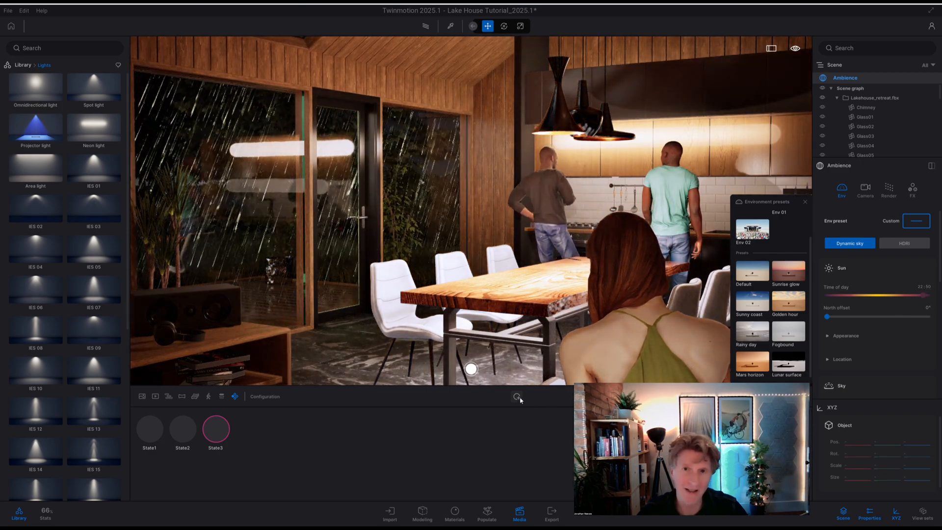
left_click(516, 396)
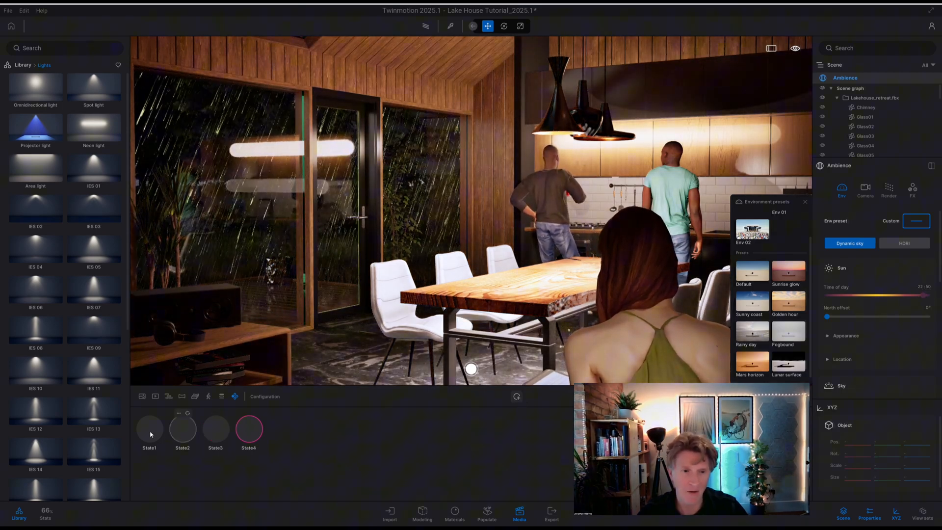
Preview the daylight, third and rainy-night ambience states in turn.
left_click(149, 427)
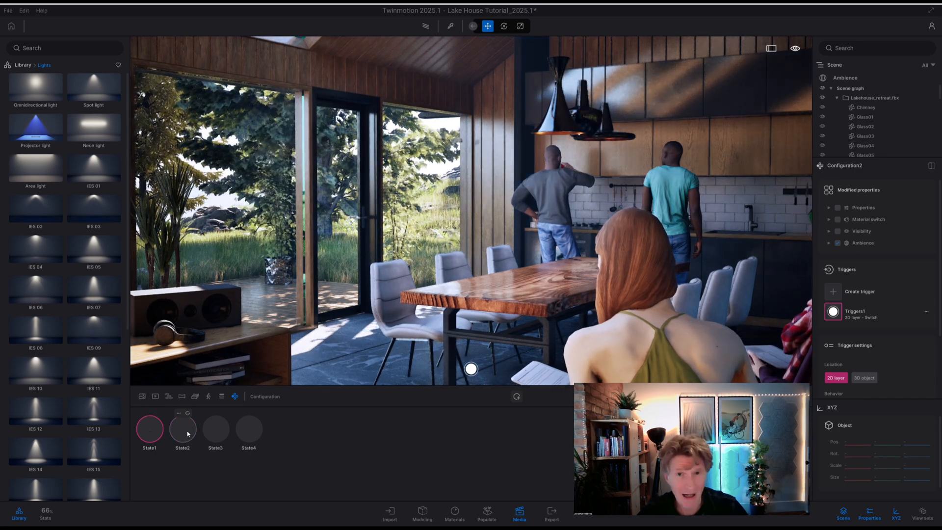
left_click(215, 429)
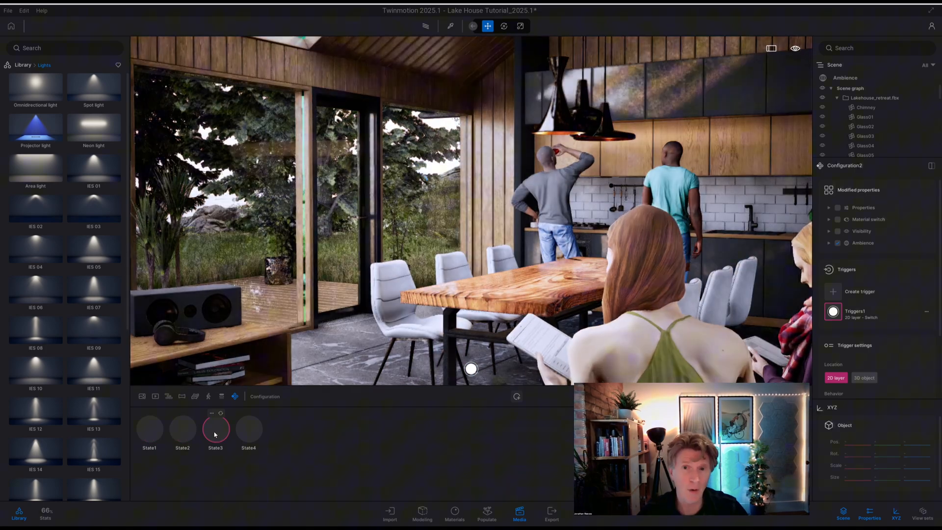
left_click(248, 426)
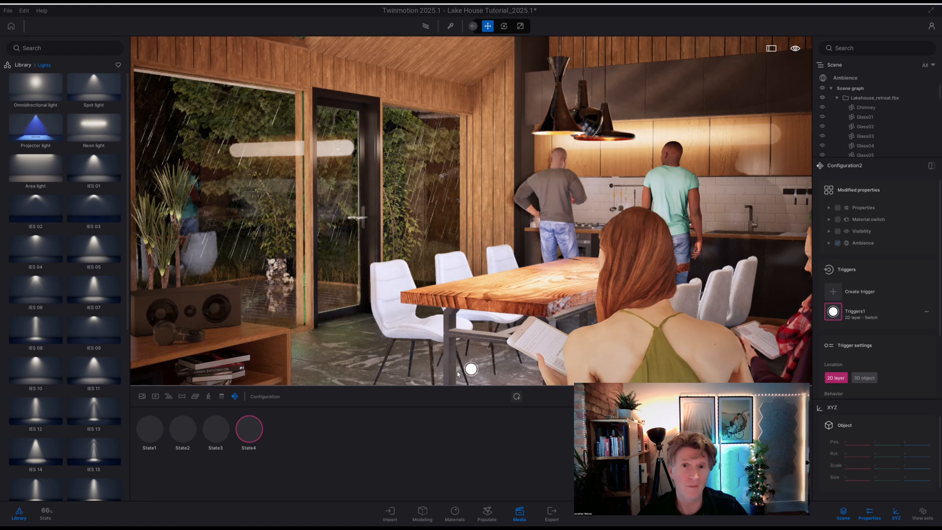
Set the ambience trigger Behavior to List with a new icon and leave the panel.
left_click(149, 427)
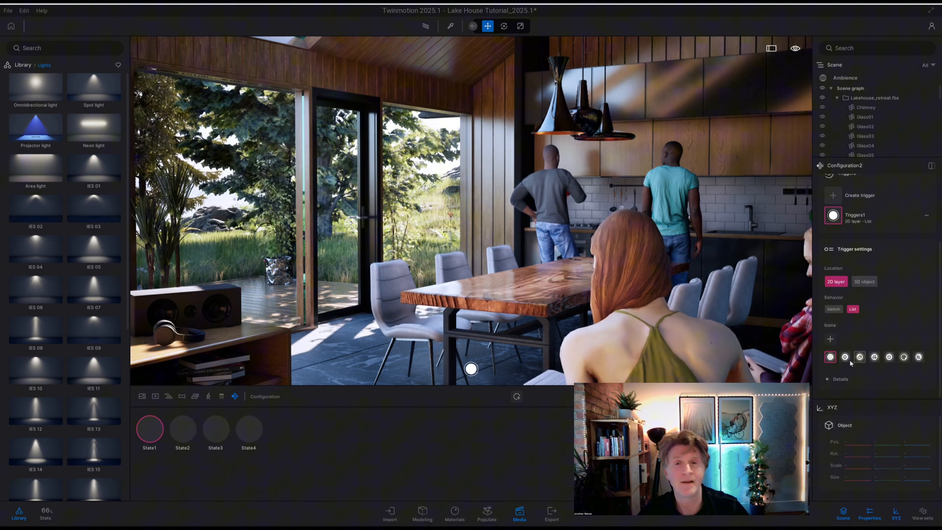
left_click(859, 357)
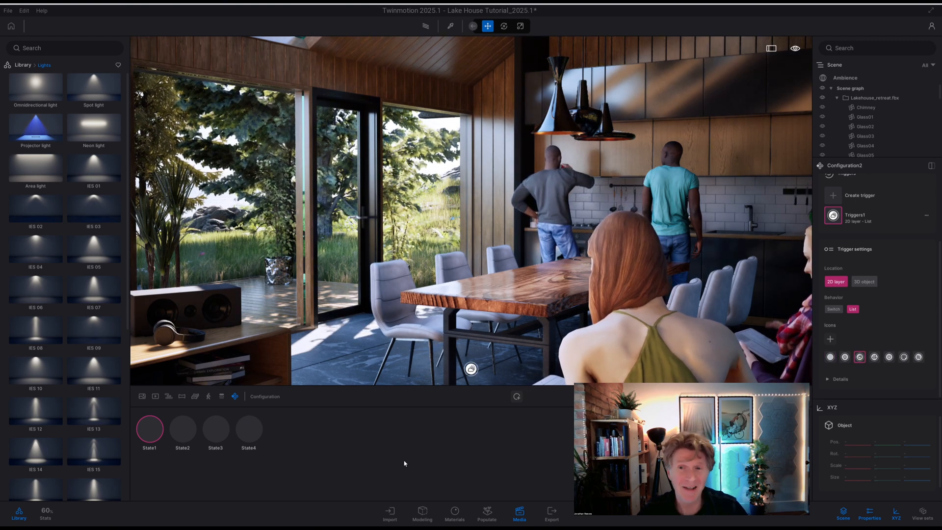
left_click(795, 48)
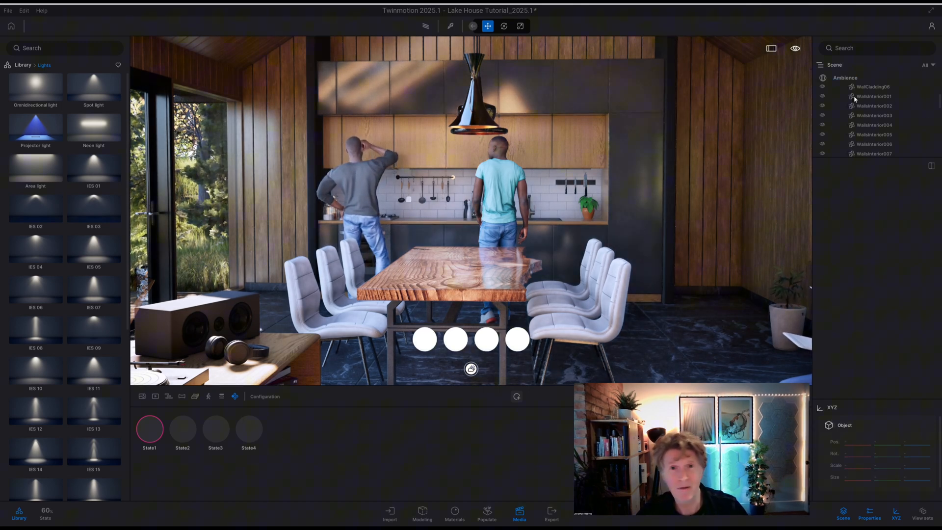
Rename Configuration2 to Ambiance in the configurations list.
left_click(844, 78)
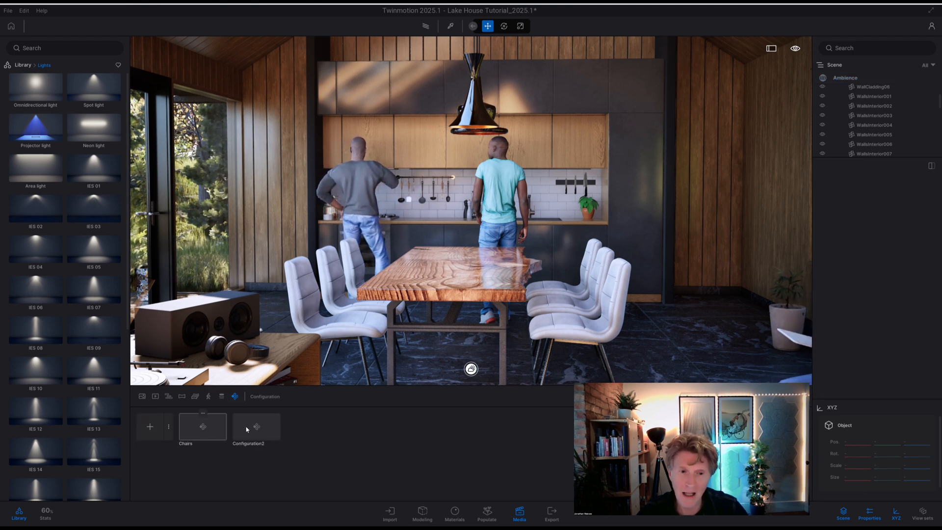
left_click(234, 396)
type("Ambiance")
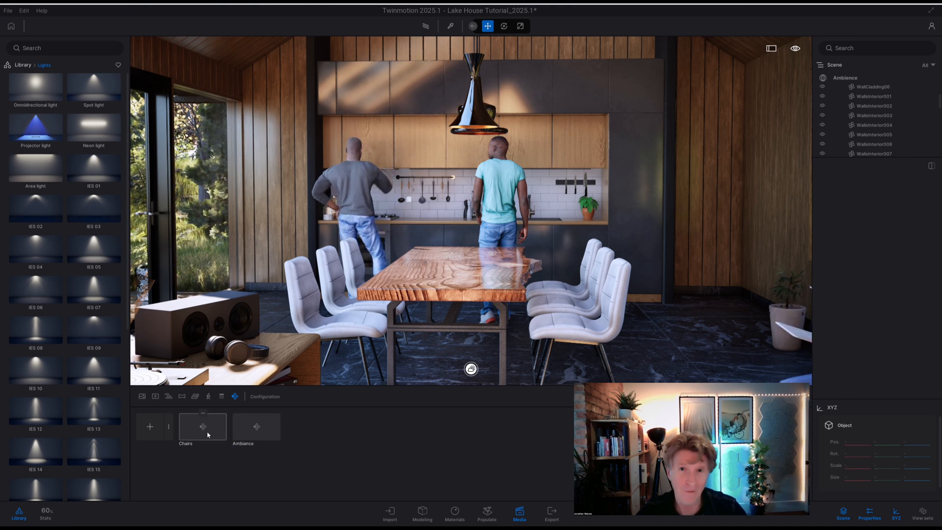
Create a new Visibility configuration for the room's lights via the + menu.
left_click(169, 426)
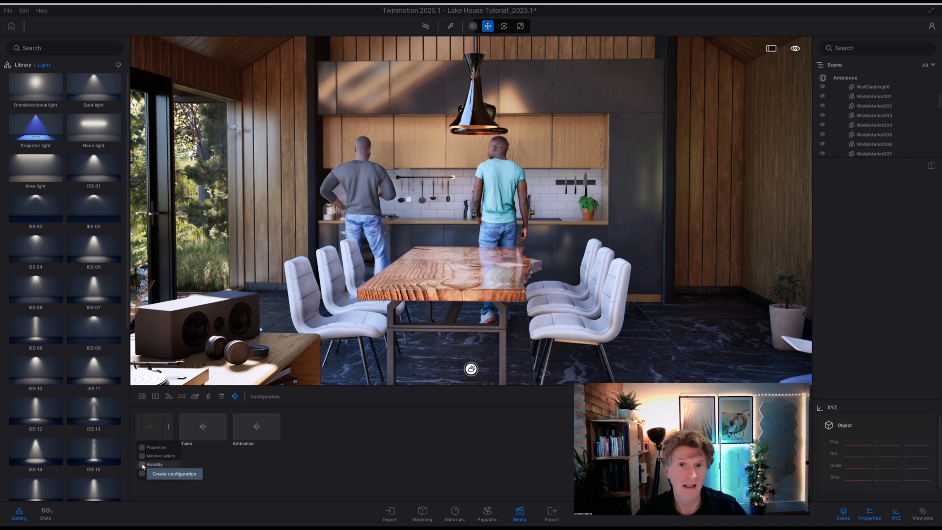
left_click(174, 473)
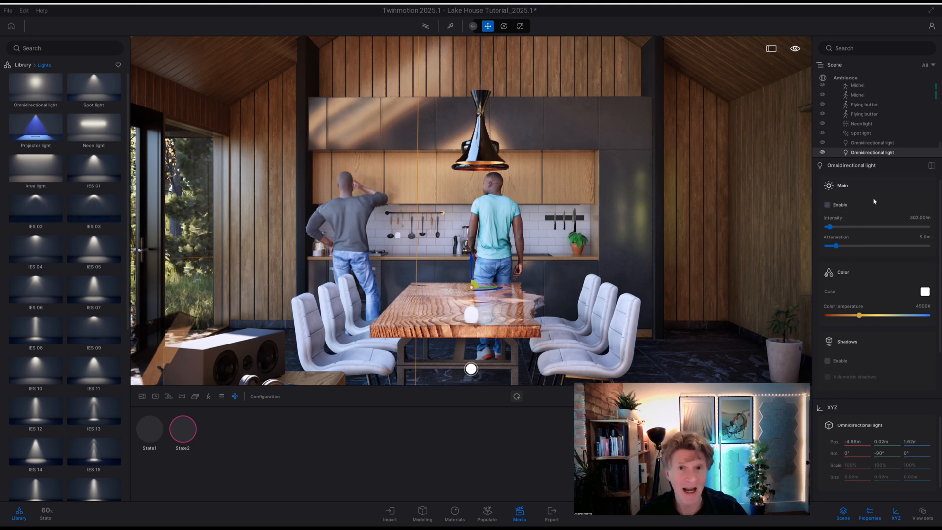
left_click(845, 77)
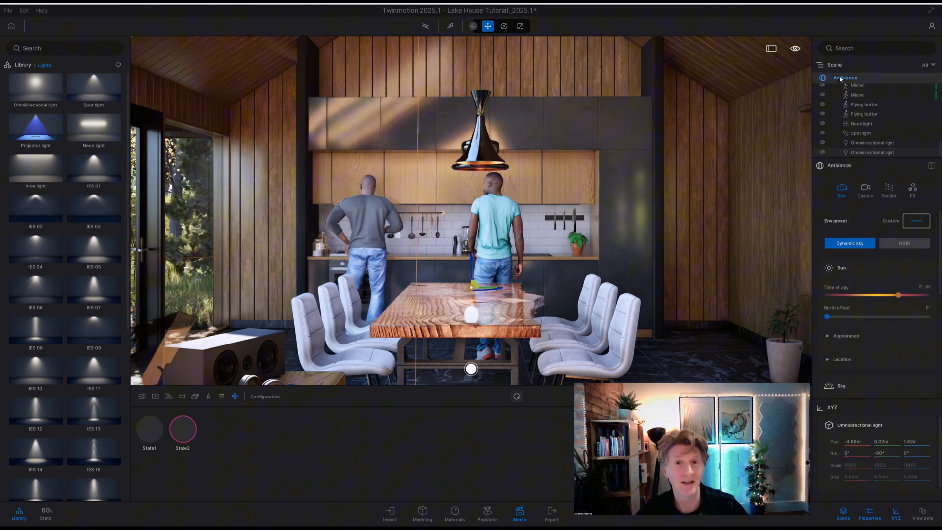
Drag Time of day in Ambience settings to late night.
left_click_drag(898, 295, 910, 295)
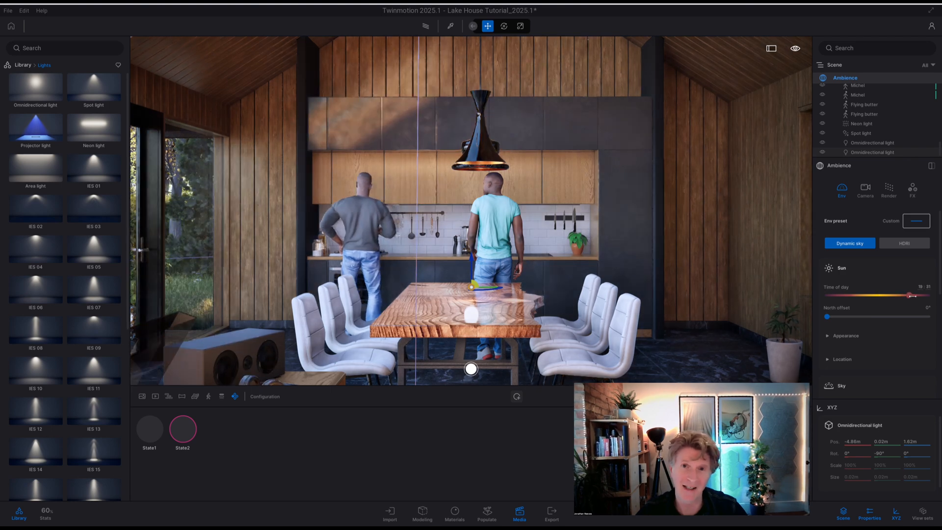
left_click_drag(909, 296, 924, 295)
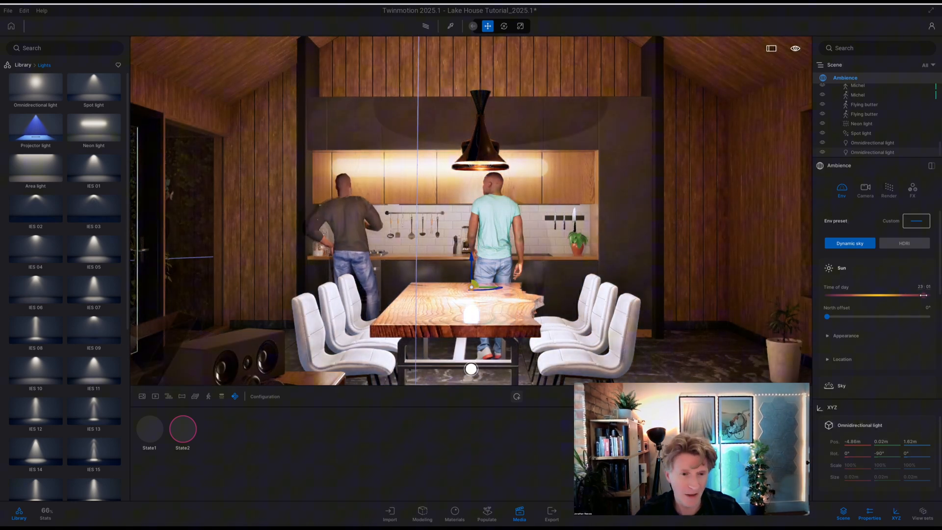
left_click_drag(924, 295, 907, 296)
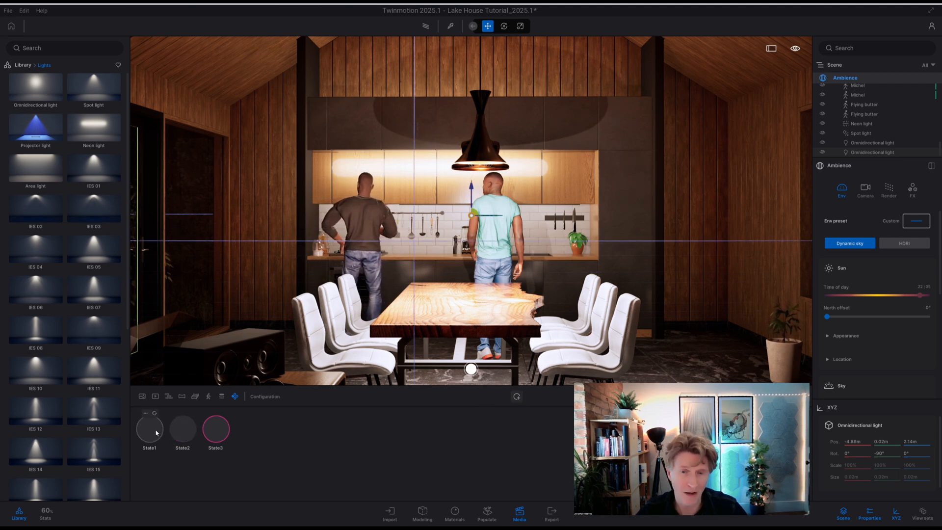
Cycle the lighting states to set lights hidden in the first and on in the second.
left_click(183, 428)
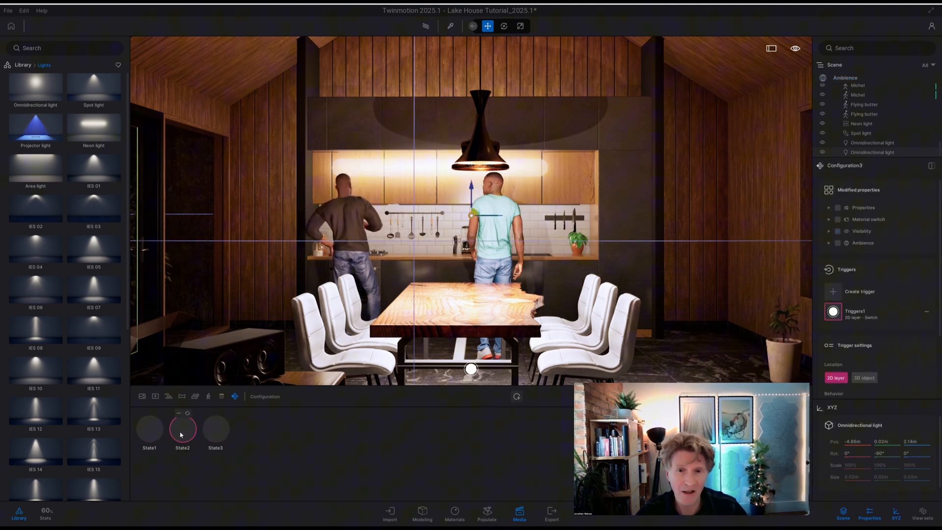
left_click(214, 428)
type("light")
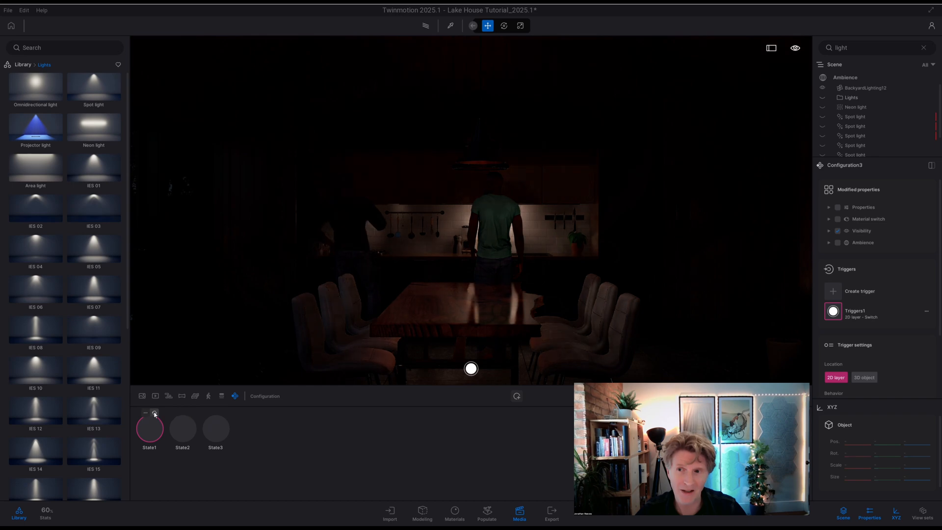
left_click(182, 427)
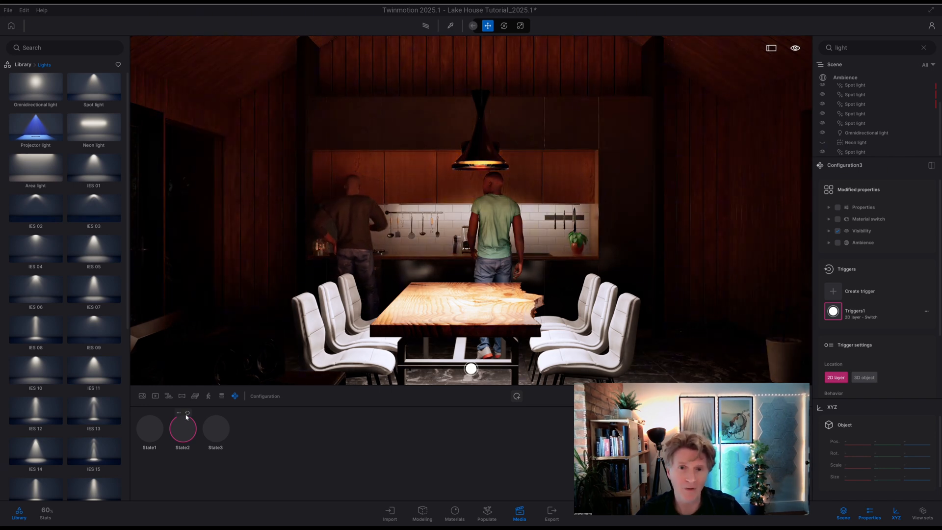
Turn a wall spot light on for the third lighting state.
left_click(215, 429)
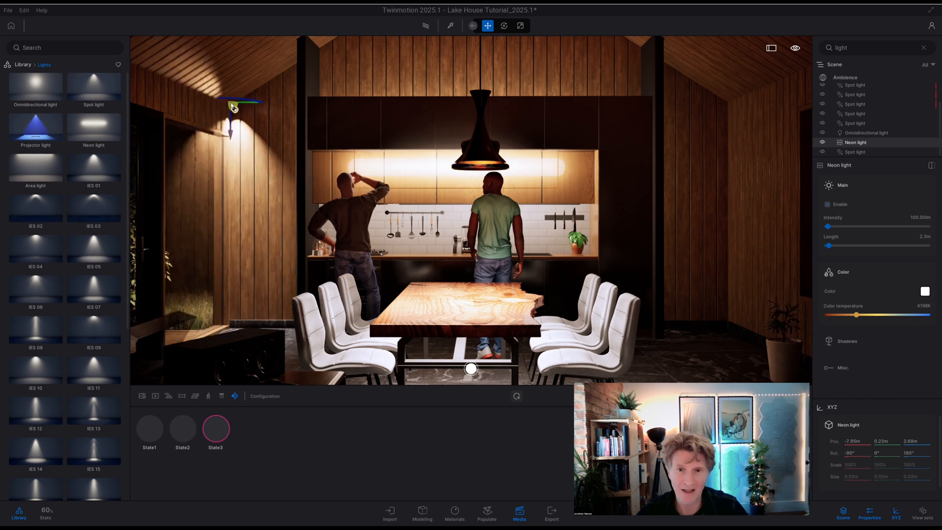
left_click(853, 151)
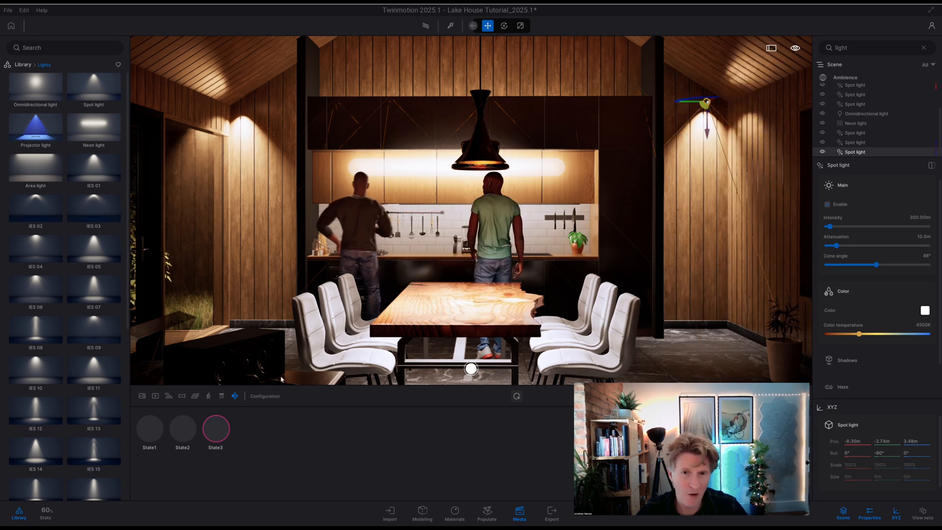
Verify the off, partly lit and fully lit states and rename the configuration Lighting.
left_click(183, 430)
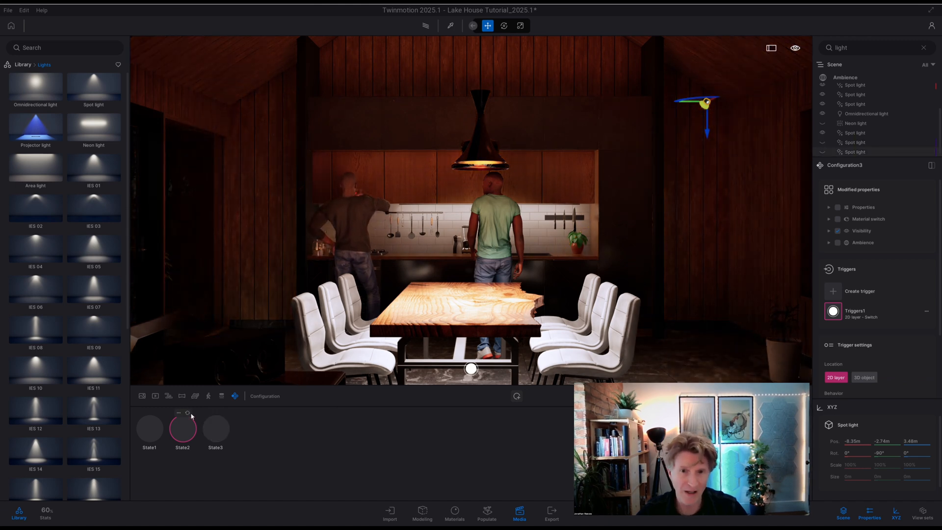
left_click(149, 425)
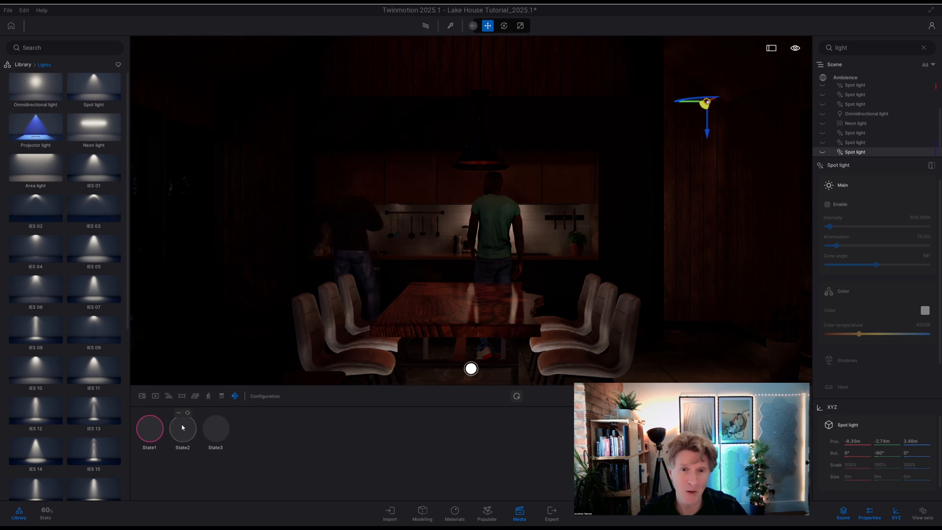
left_click(215, 428)
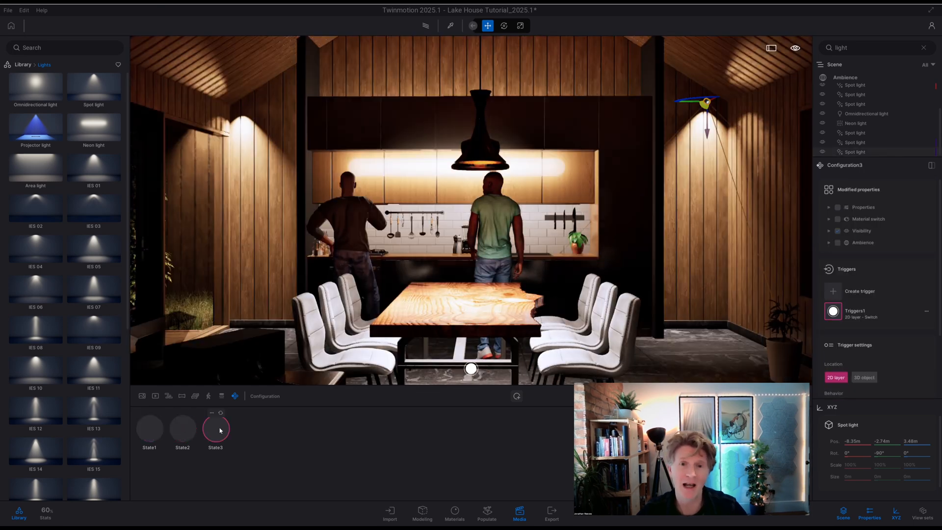
left_click(215, 429)
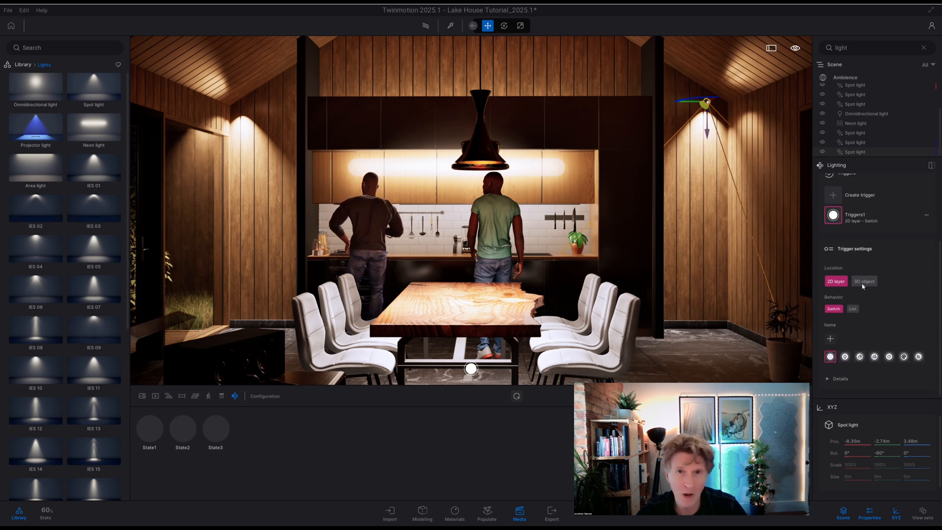
Run full-screen presentation and switch the room to the sunny daytime ambience button.
left_click(844, 356)
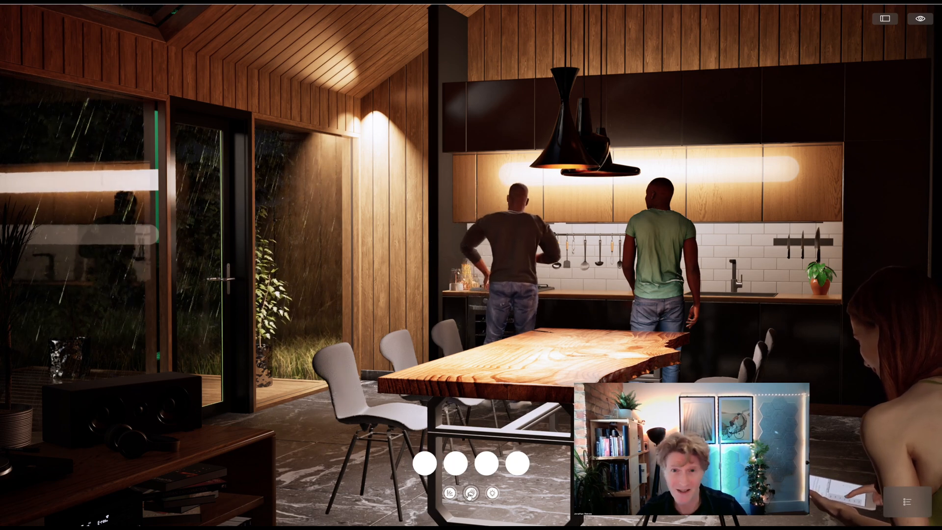
left_click(424, 463)
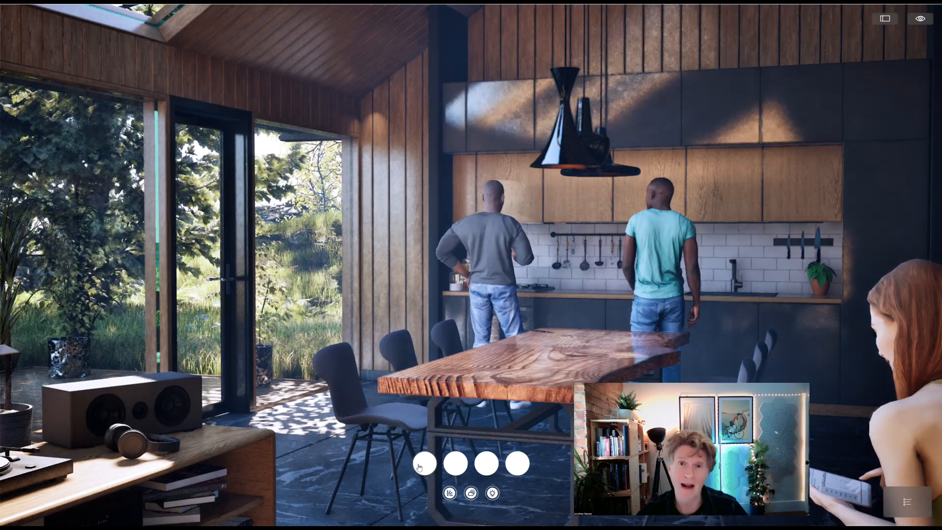